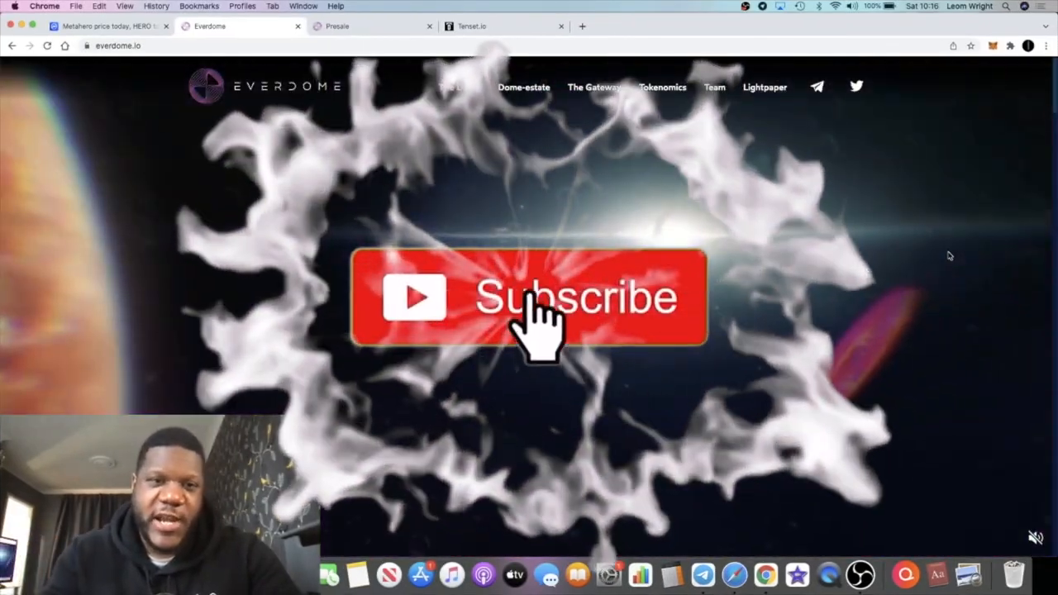
Switch from the Everdome site to the Metahero price page on CoinMarketCap.
click(529, 306)
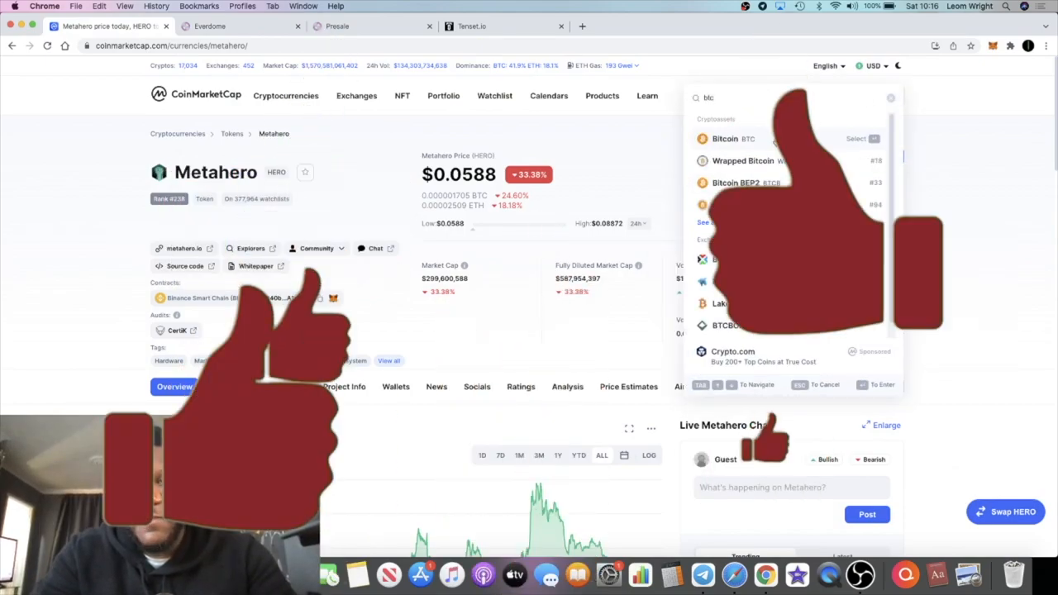
Open Bitcoin's price page from the search results and review its all-time chart.
click(722, 138)
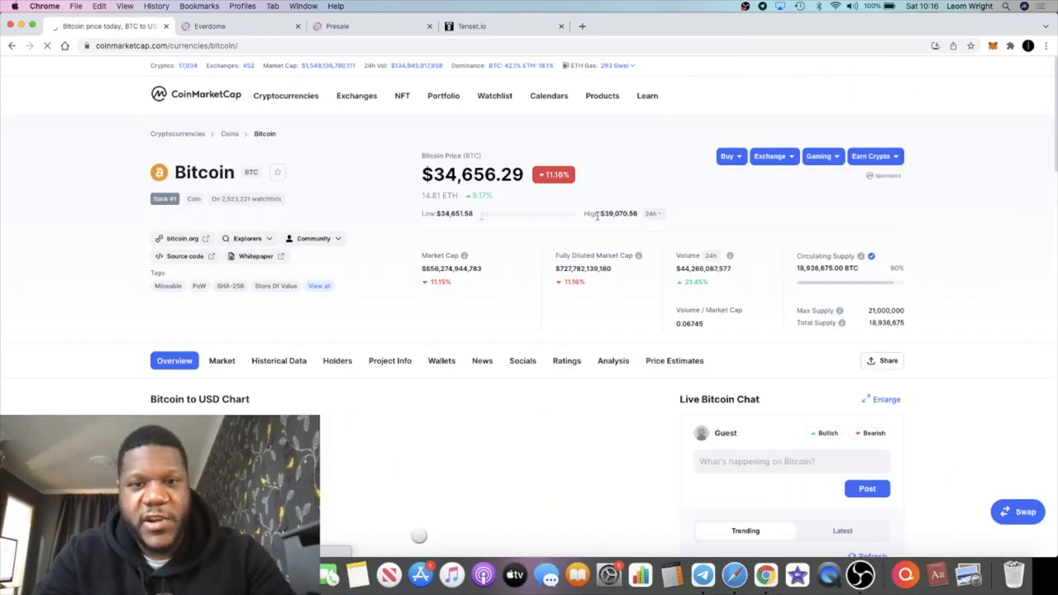
scroll(down, 3)
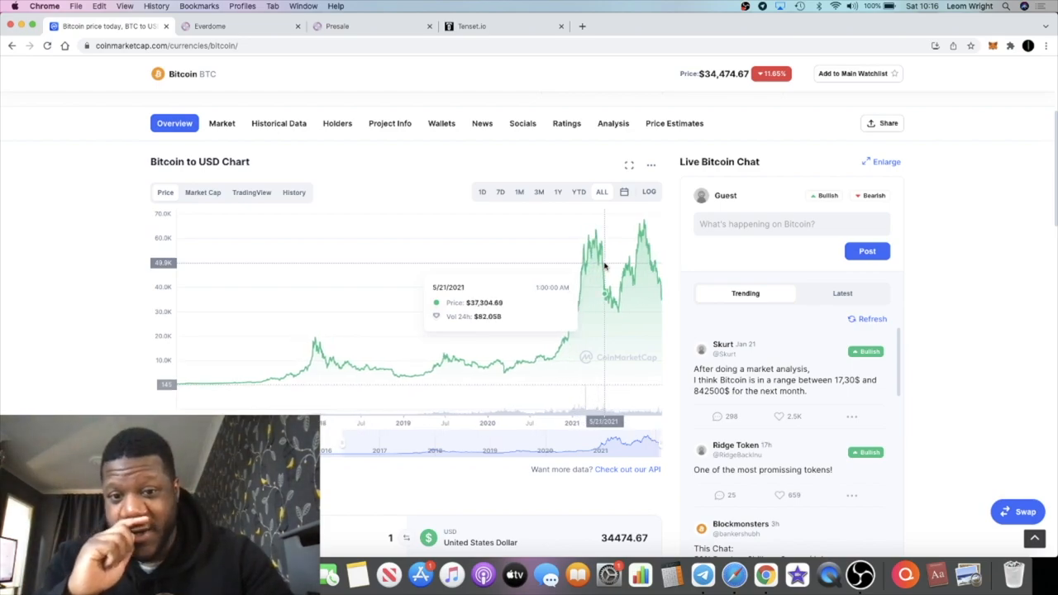
mouse_move(700, 144)
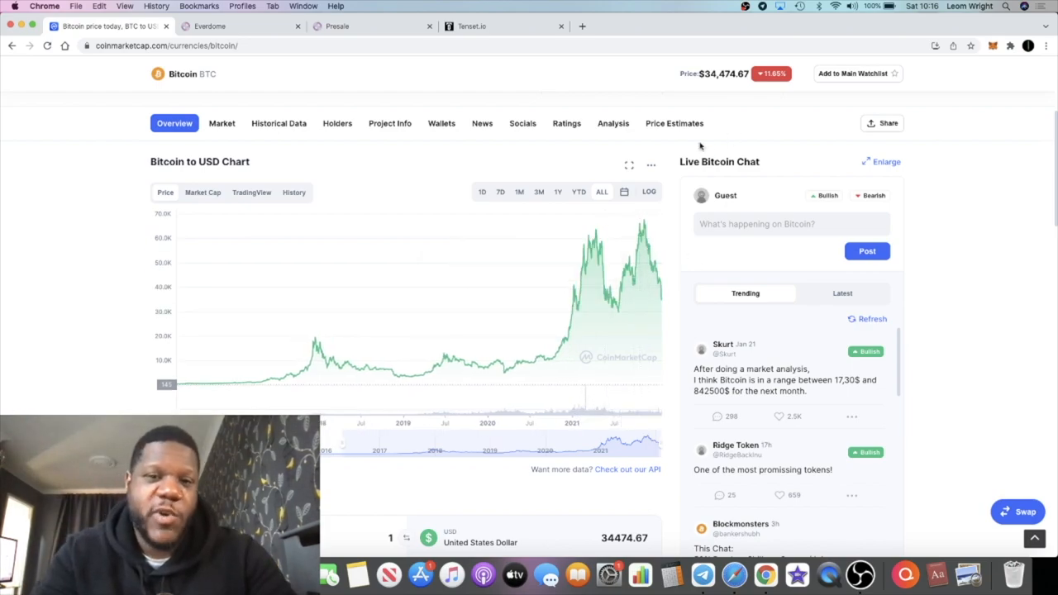
mouse_move(713, 137)
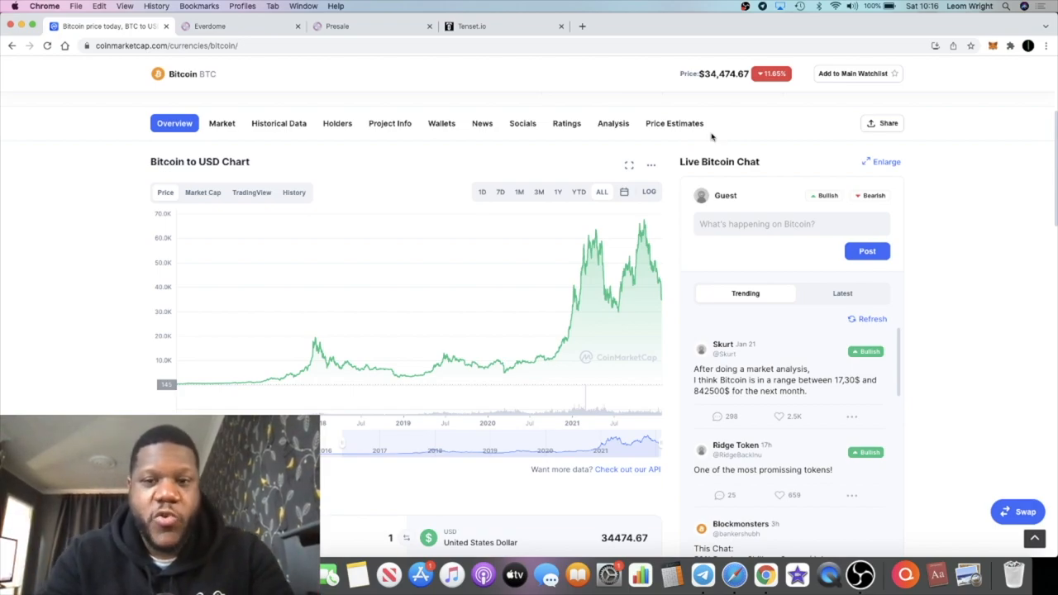
scroll(up, 3)
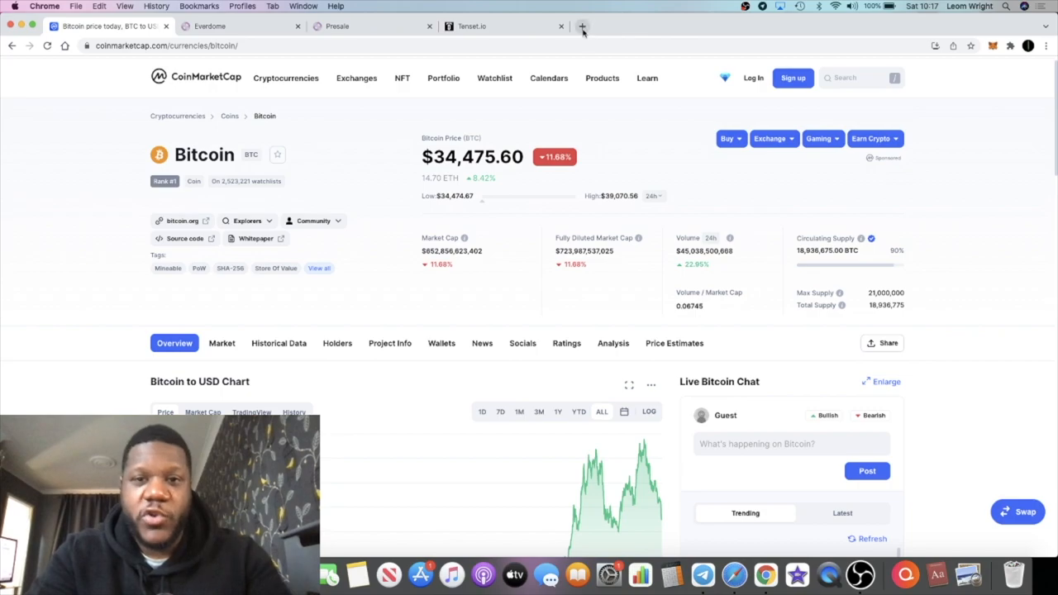
Open pulsex.com in a new tab and scroll through the total USD sacrificed so far.
click(581, 27)
text(pulsex.com)
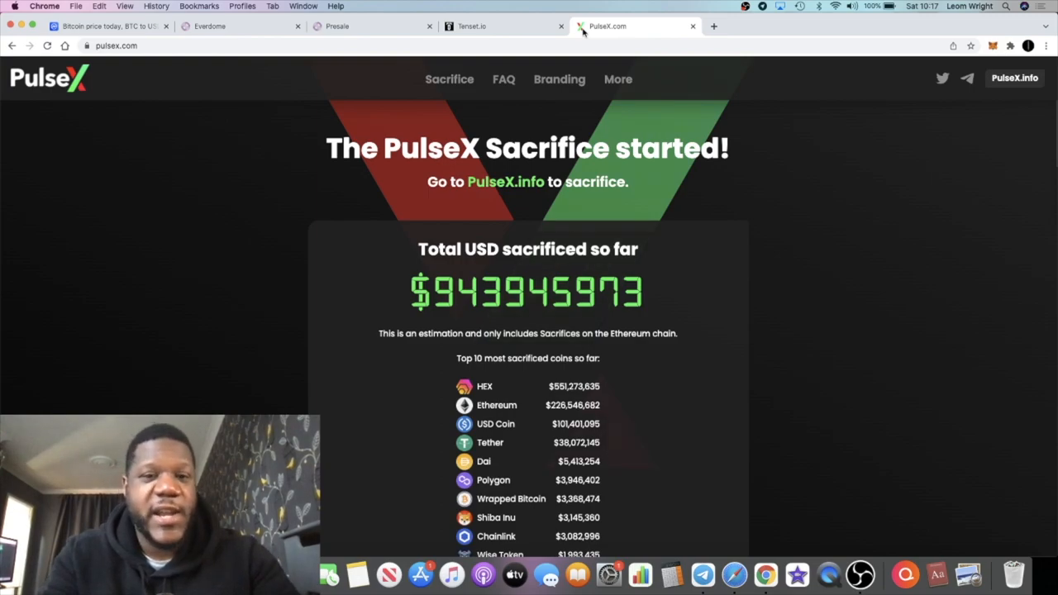
scroll(down, 3)
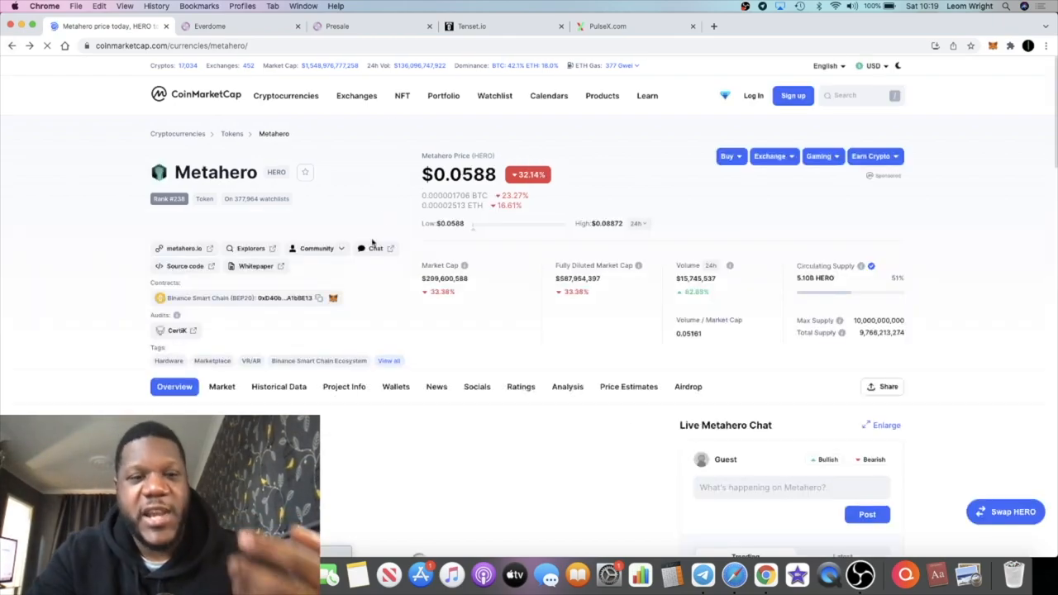
Set the Metahero to USD chart to ALL, glancing at the Tenset site in between.
scroll(down, 3)
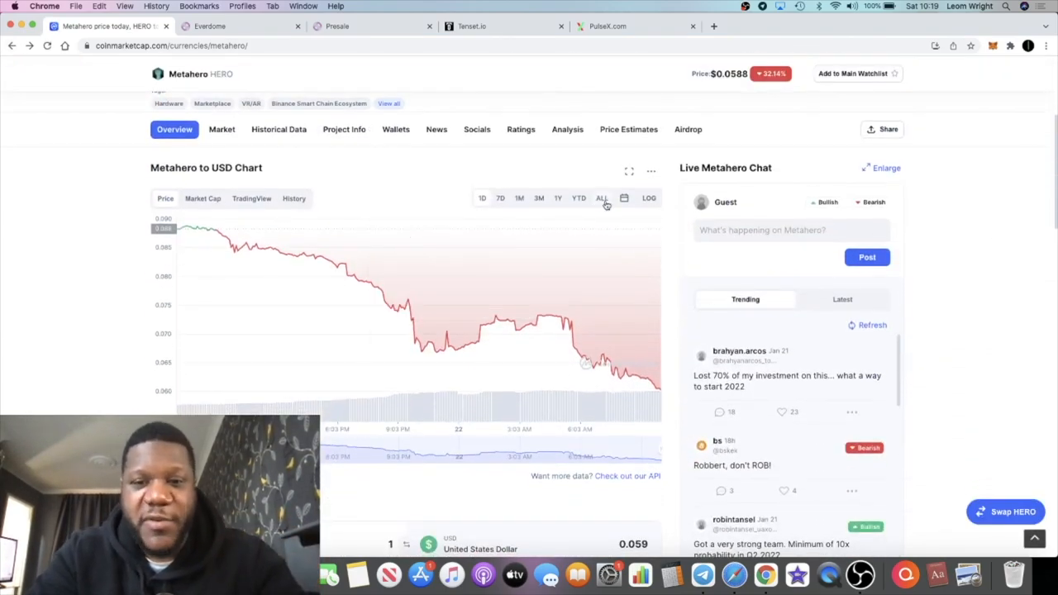
click(601, 197)
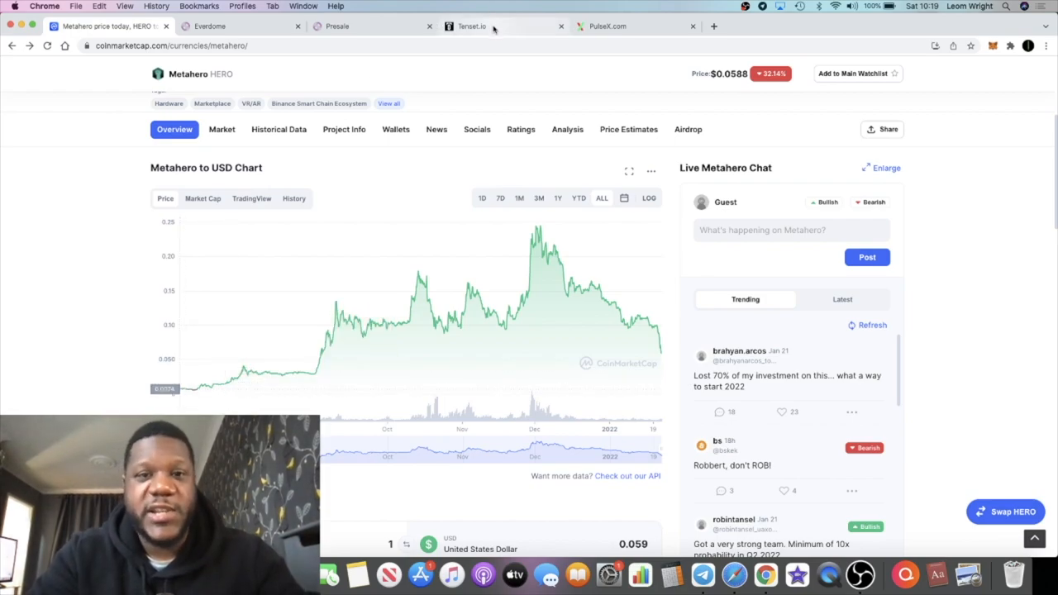
click(471, 25)
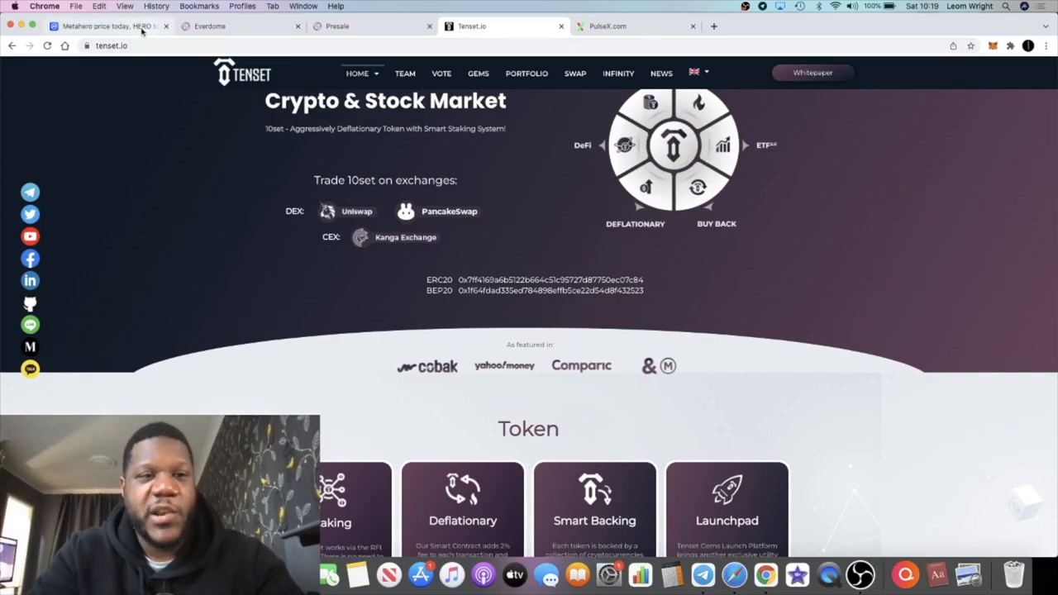
click(108, 27)
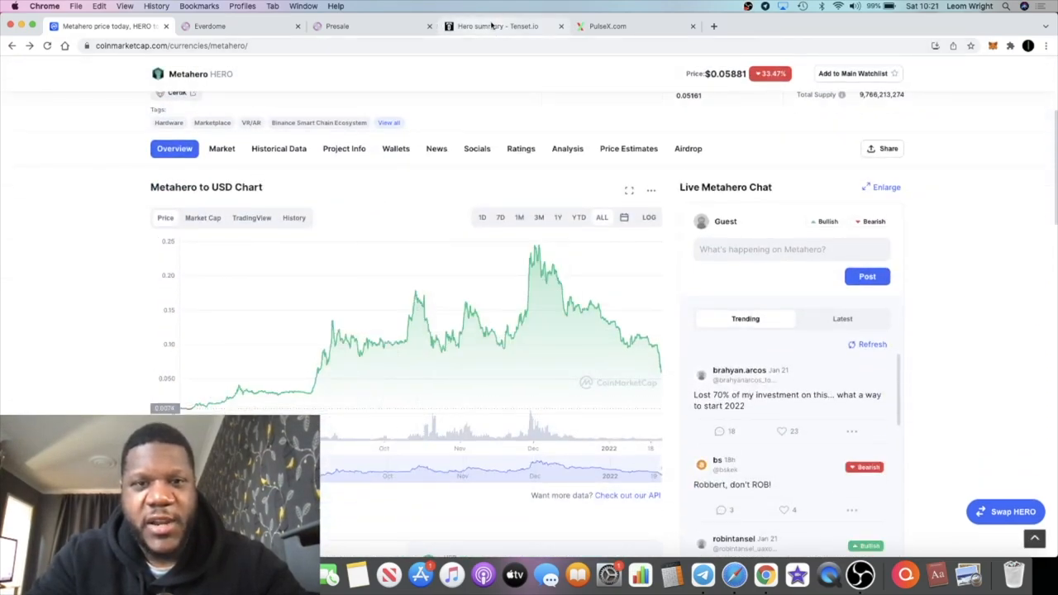
Review Tenset's Metahero summary and highlight the presale price of 200,000 HERO per BNB.
click(493, 26)
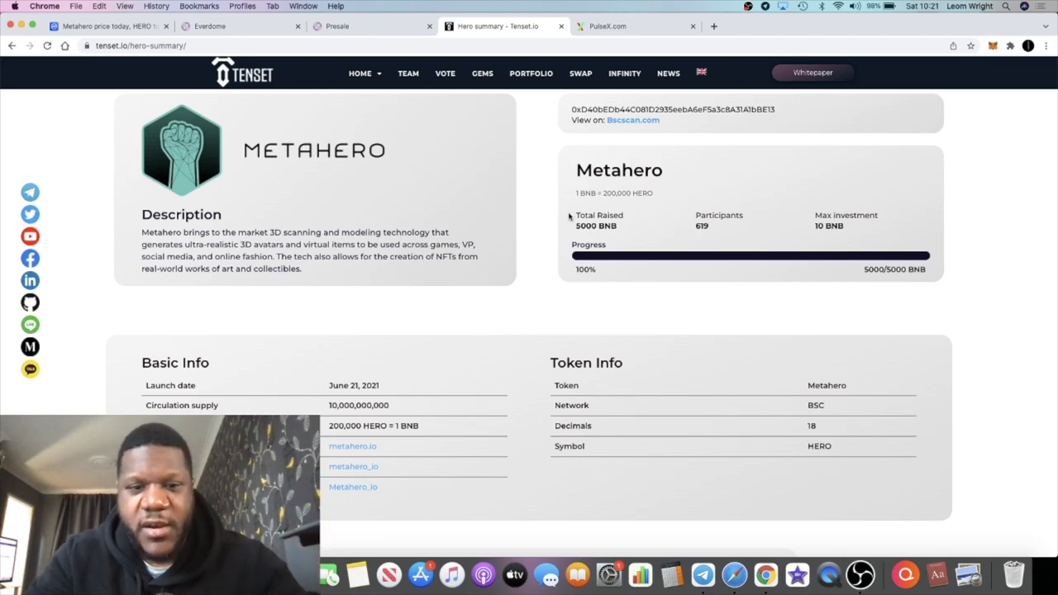
scroll(down, 3)
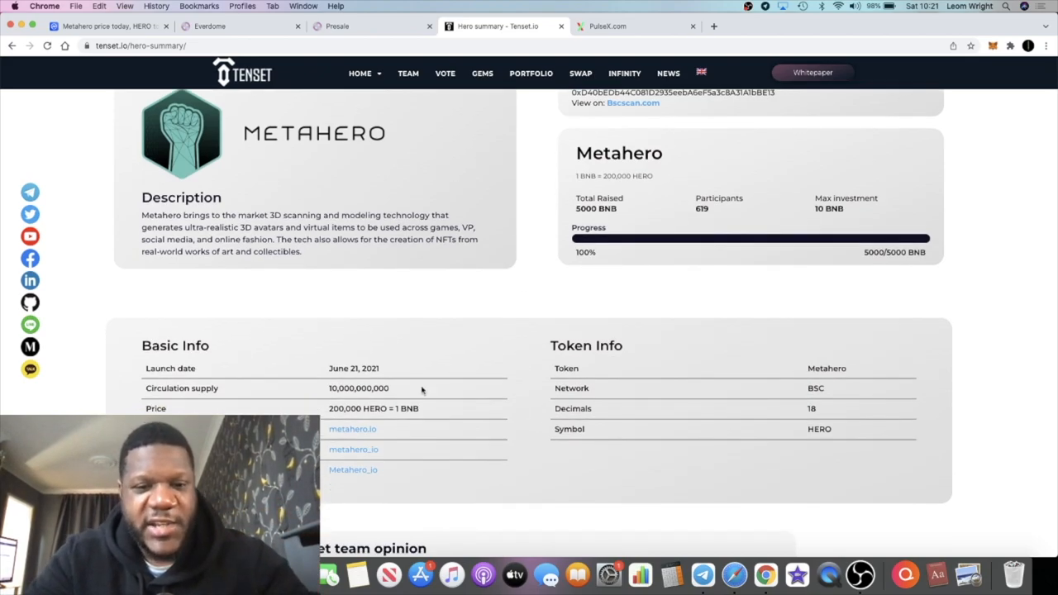
double_click(364, 408)
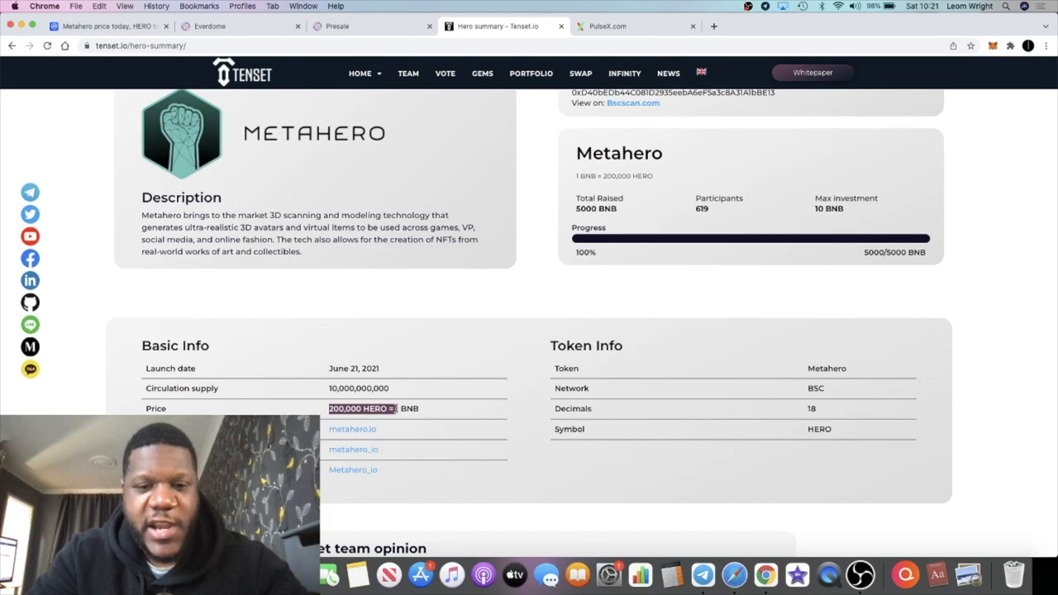
click(445, 364)
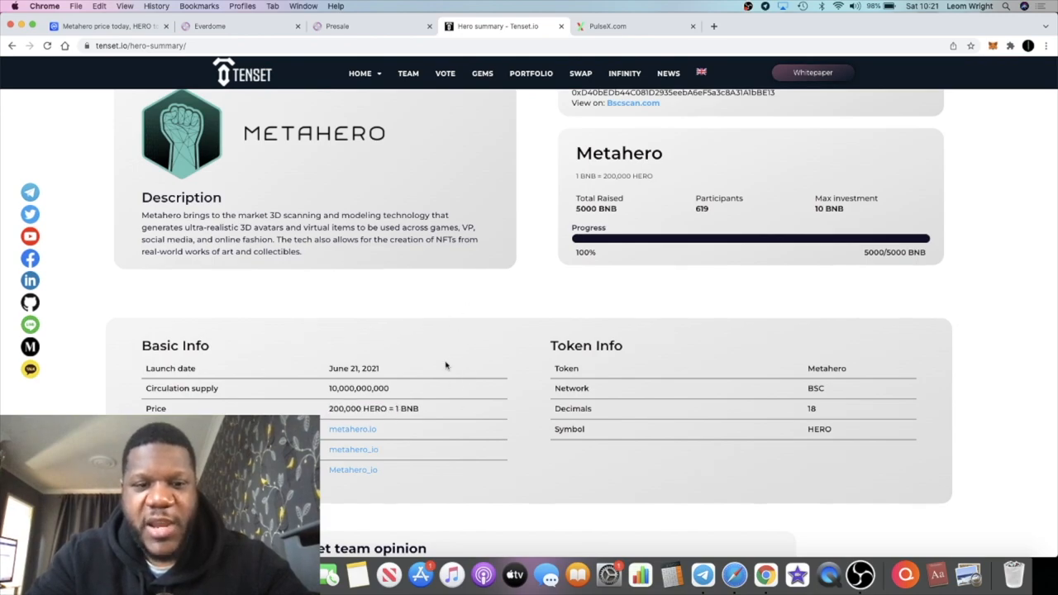
Compare that value on CoinMarketCap's Metahero page, return to Tenset, then move to the Everdome site.
click(107, 25)
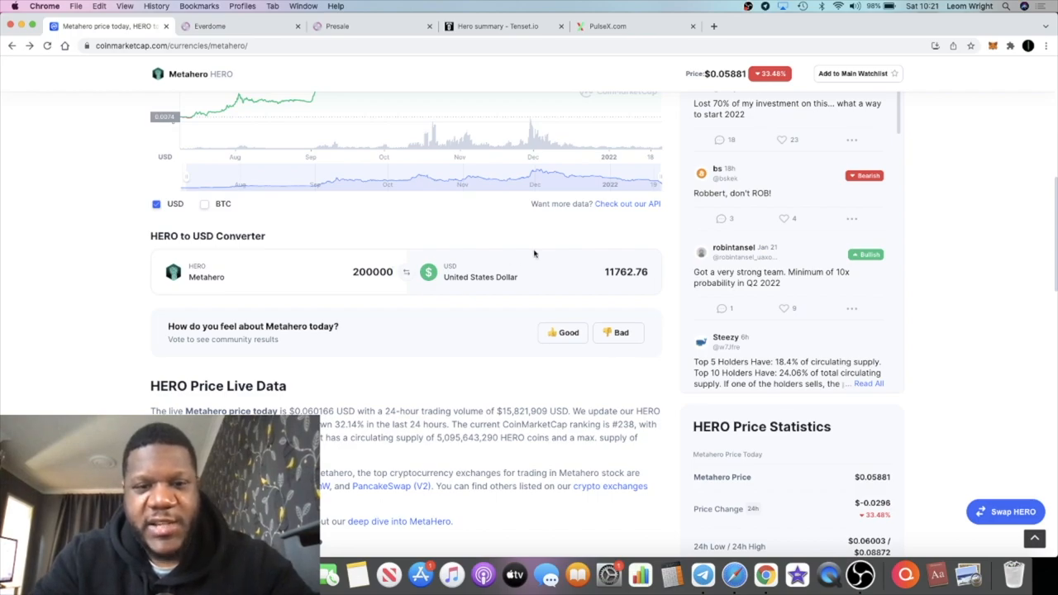
mouse_move(447, 74)
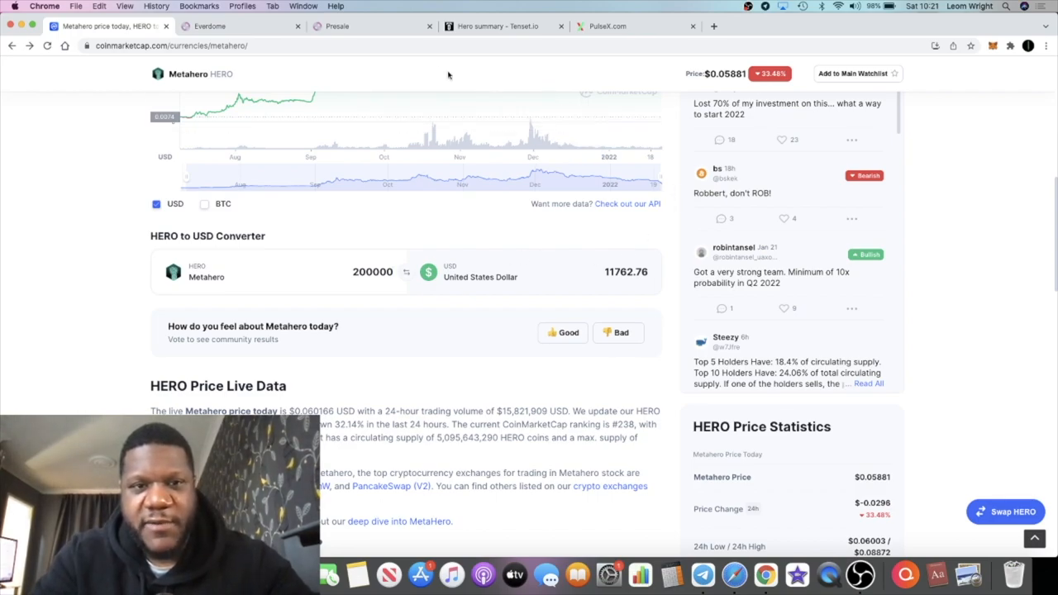
click(500, 25)
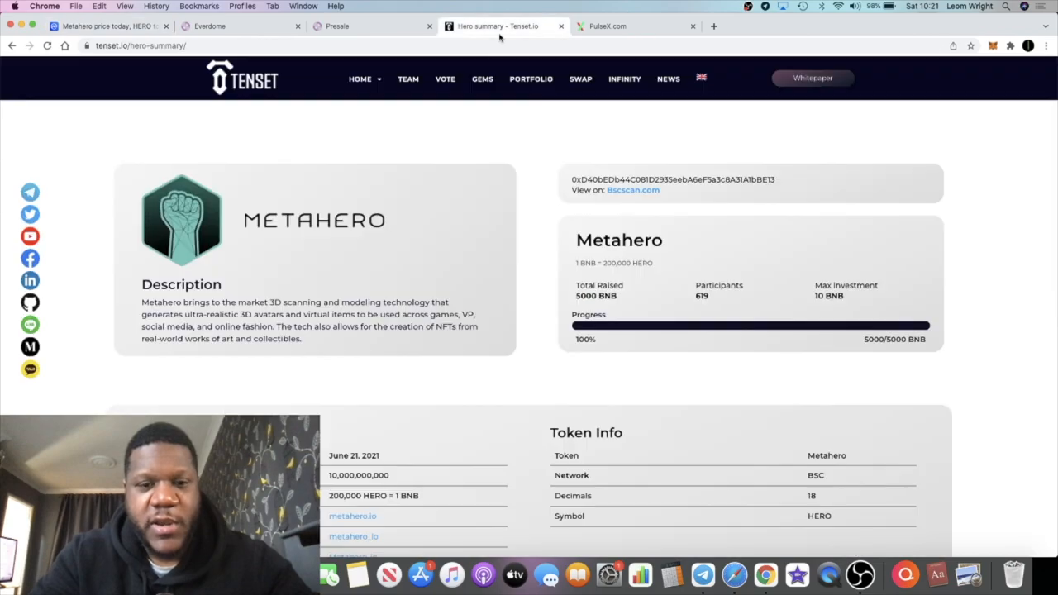
scroll(down, 3)
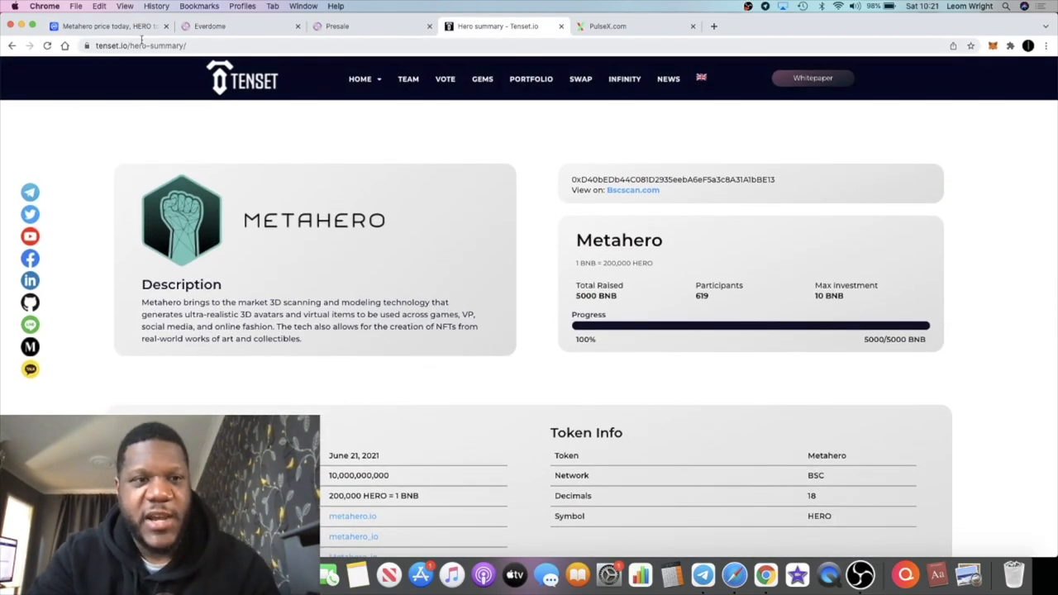
click(210, 26)
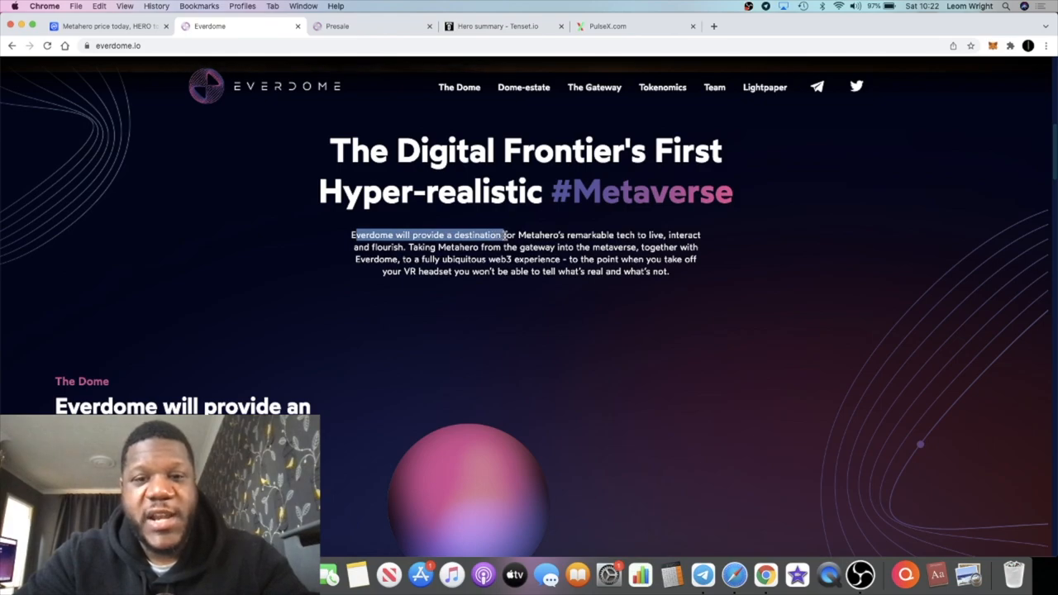
Read Everdome's metaverse intro, highlighting 'ubiquitous', then move to its presale page.
click(544, 251)
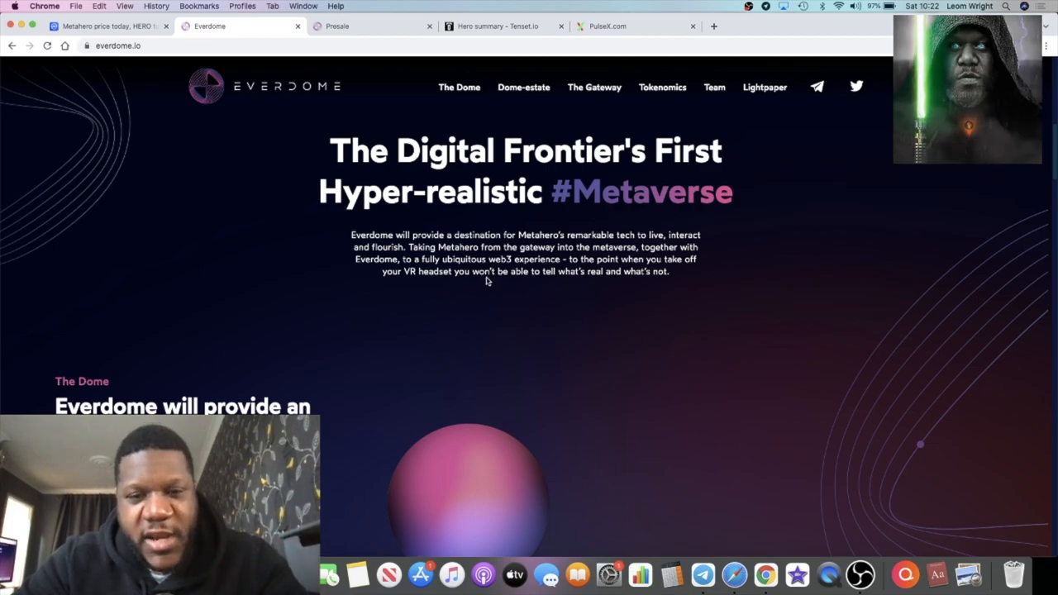
double_click(466, 260)
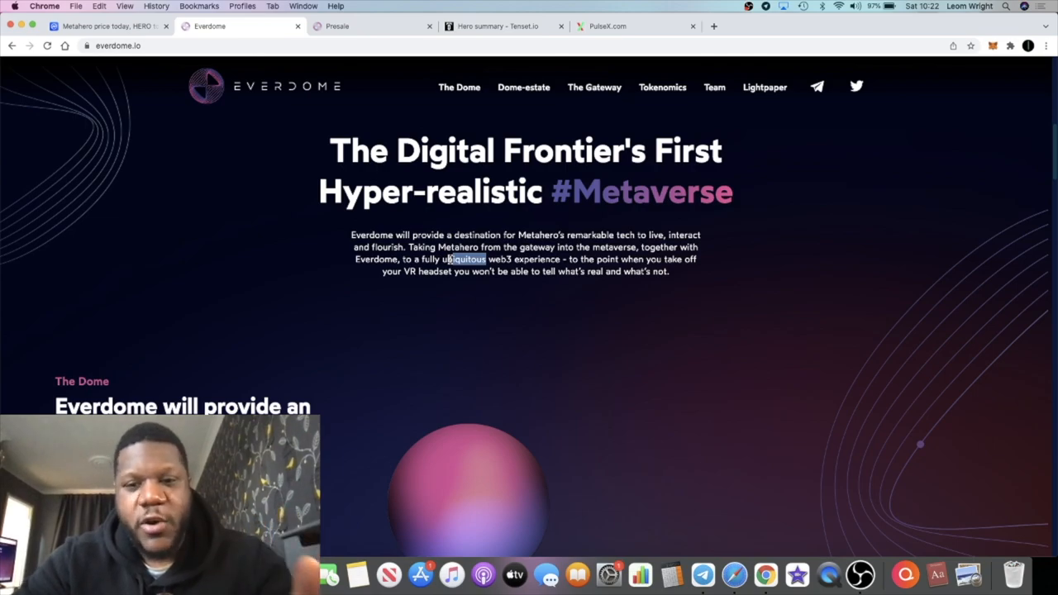
scroll(down, 3)
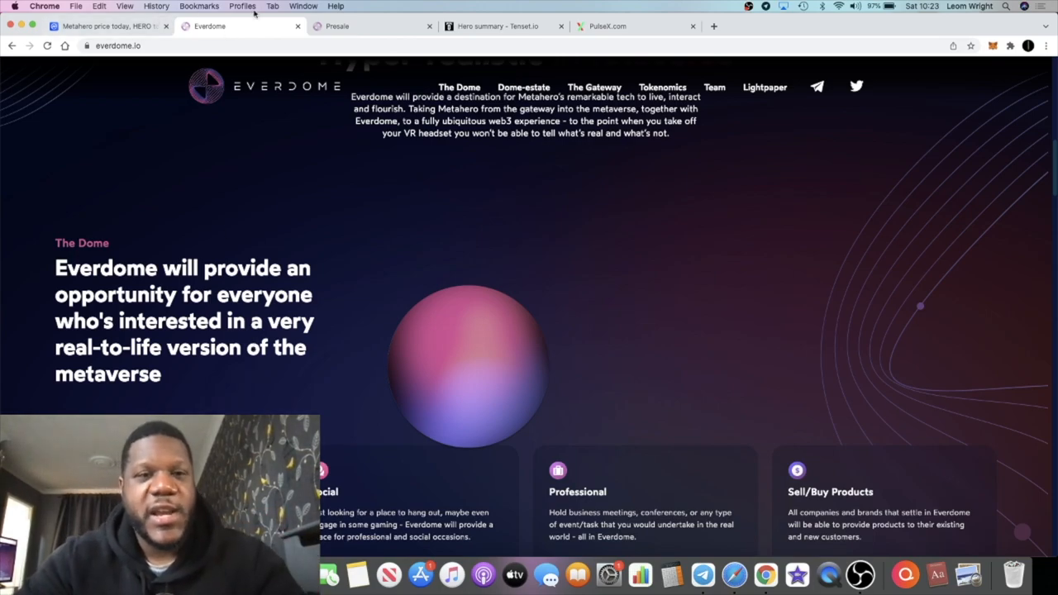
click(337, 25)
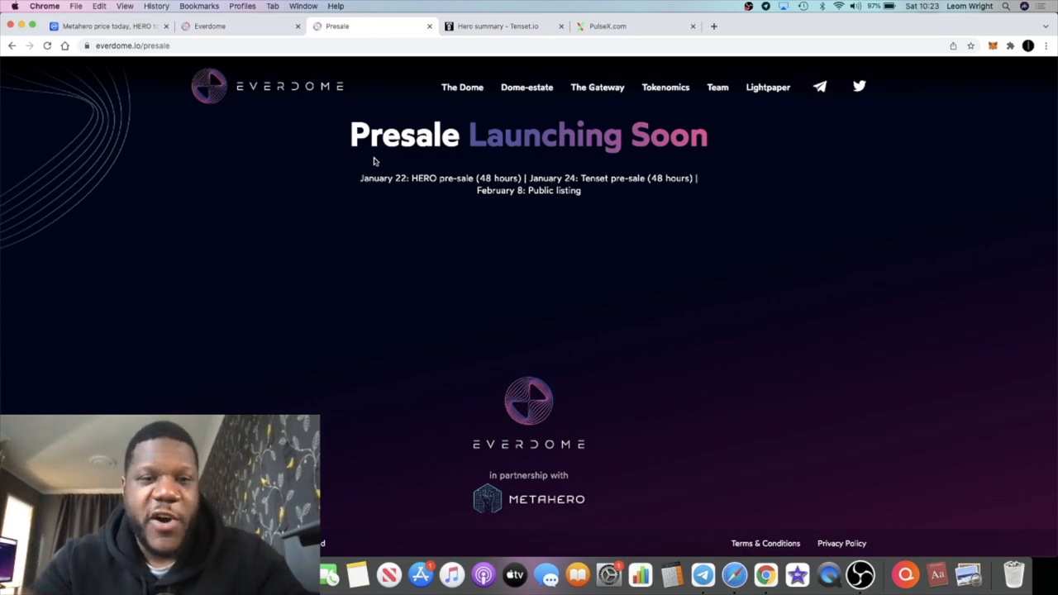
mouse_move(427, 161)
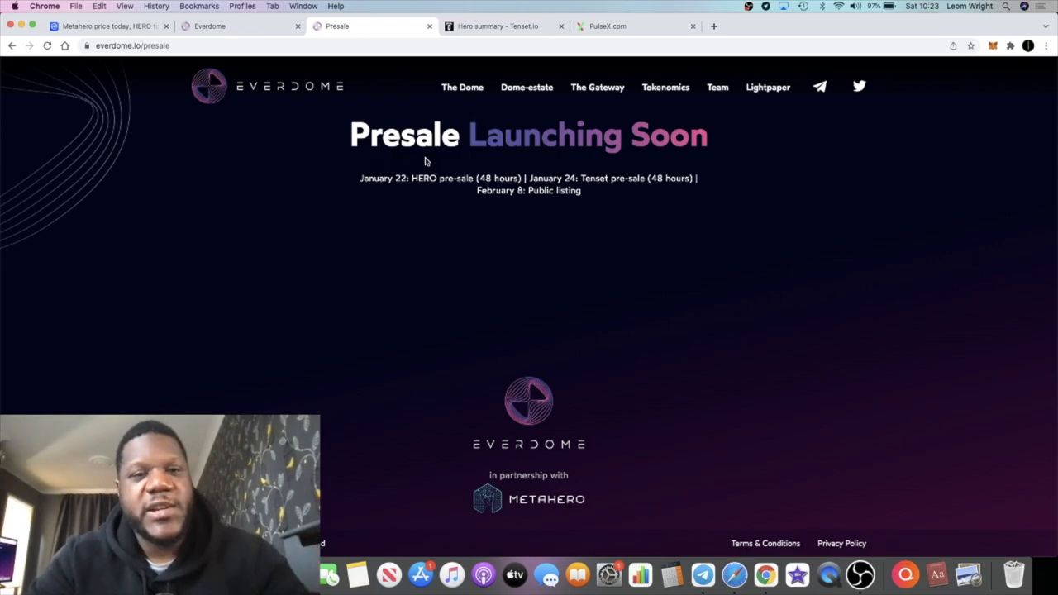
Pass through the presale announcement and Metahero summary to Tenset's Gems launch platform page.
click(107, 27)
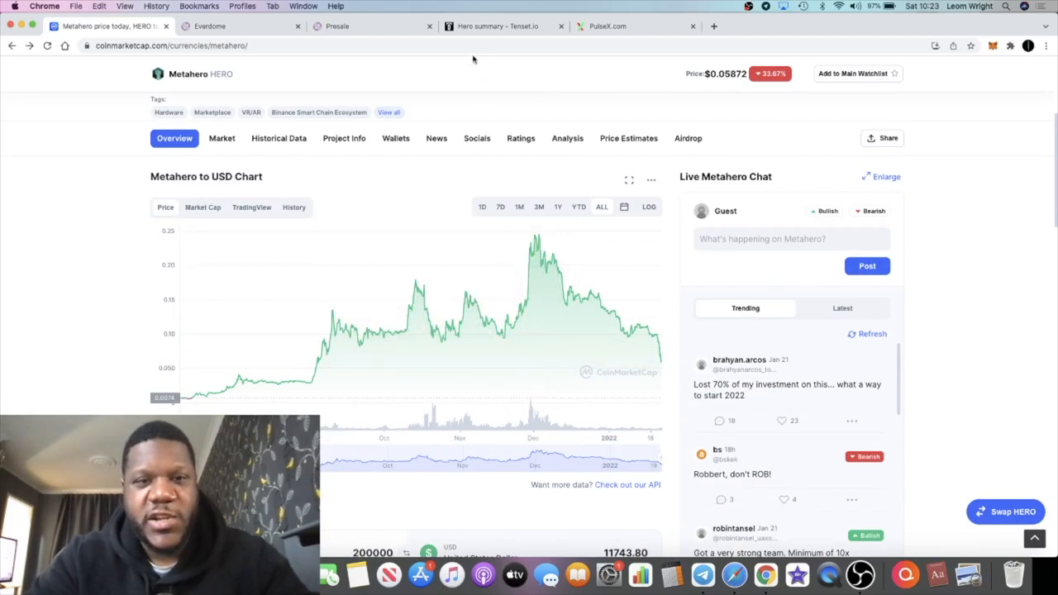
click(343, 26)
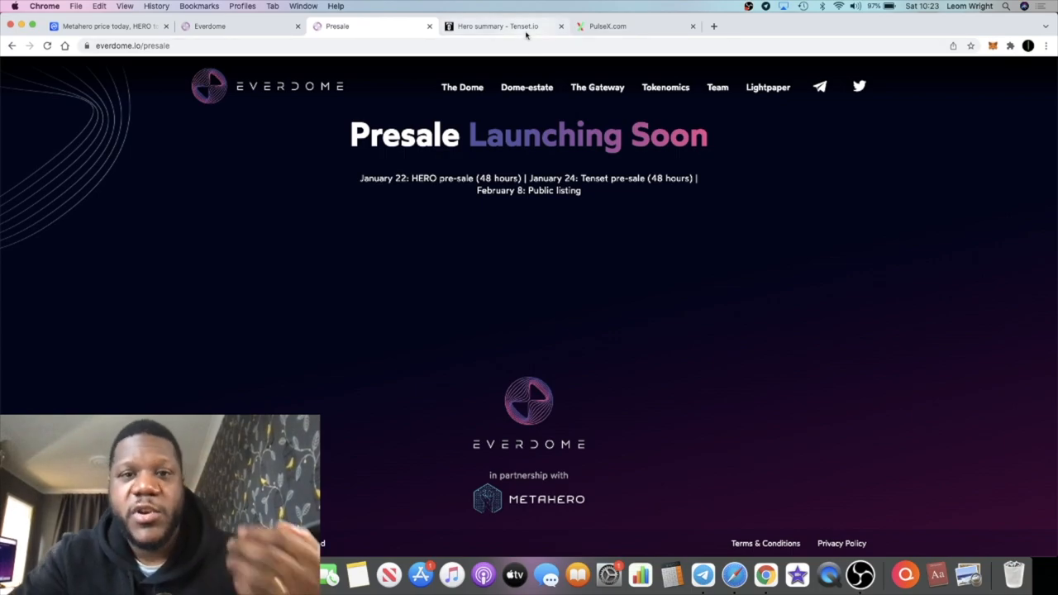
click(496, 25)
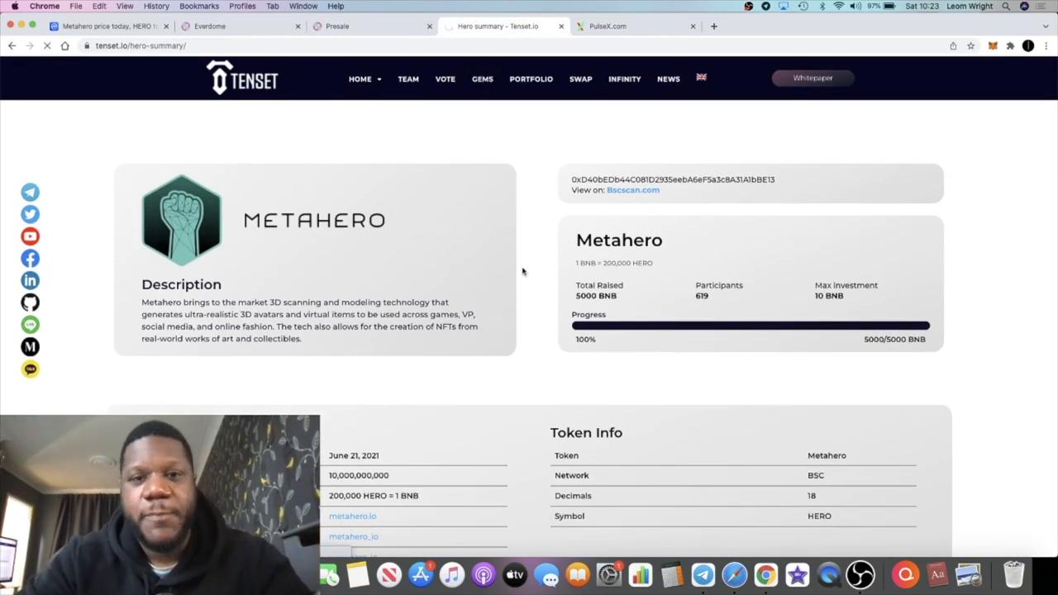
click(482, 79)
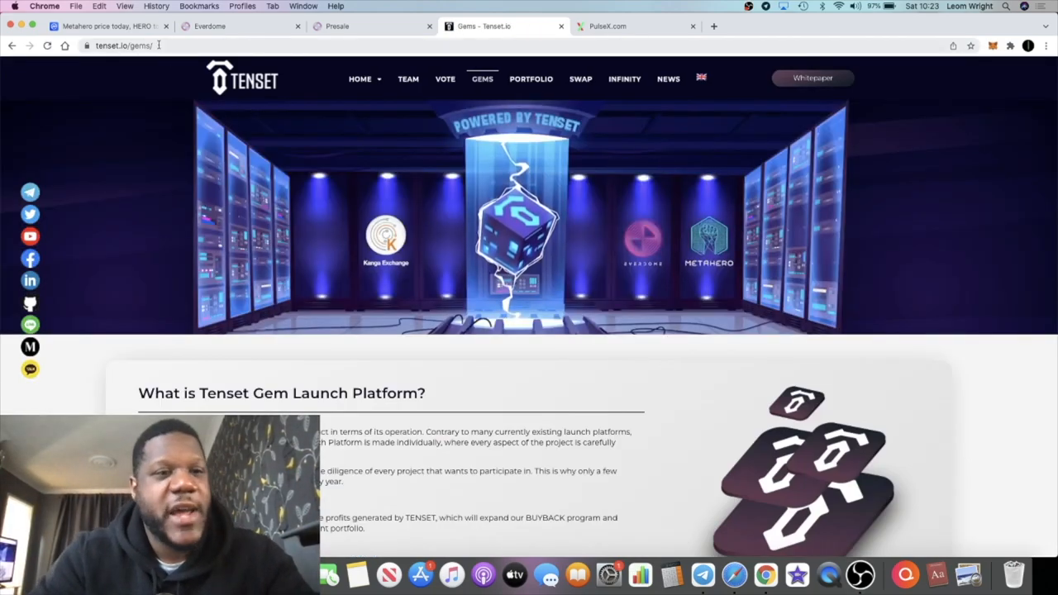
Check the Metahero price, then review Everdome's current launch with its $5,000,000 raise on Tenset Gems.
click(108, 25)
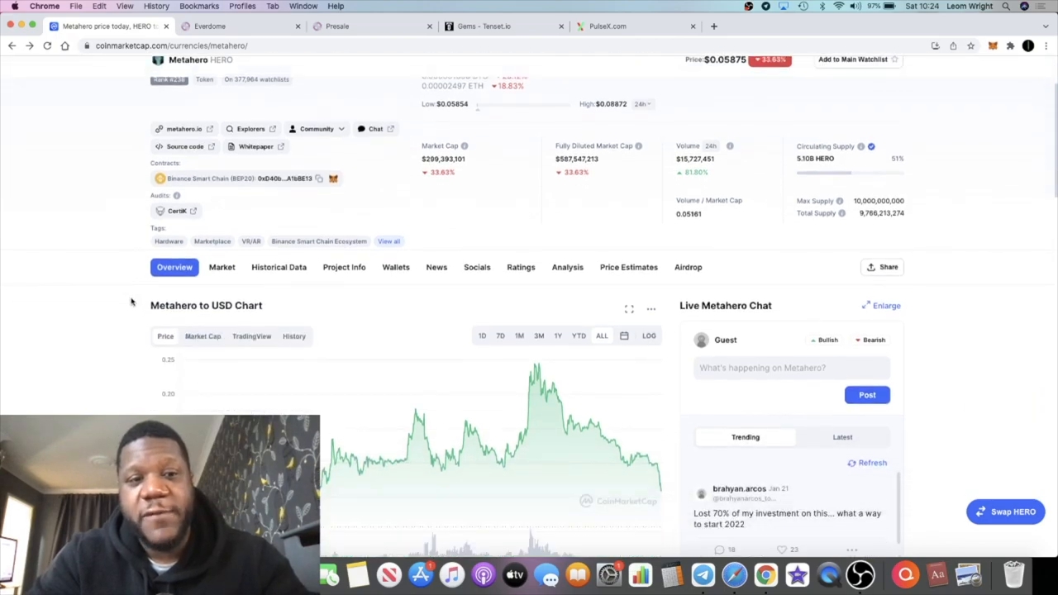
scroll(down, 3)
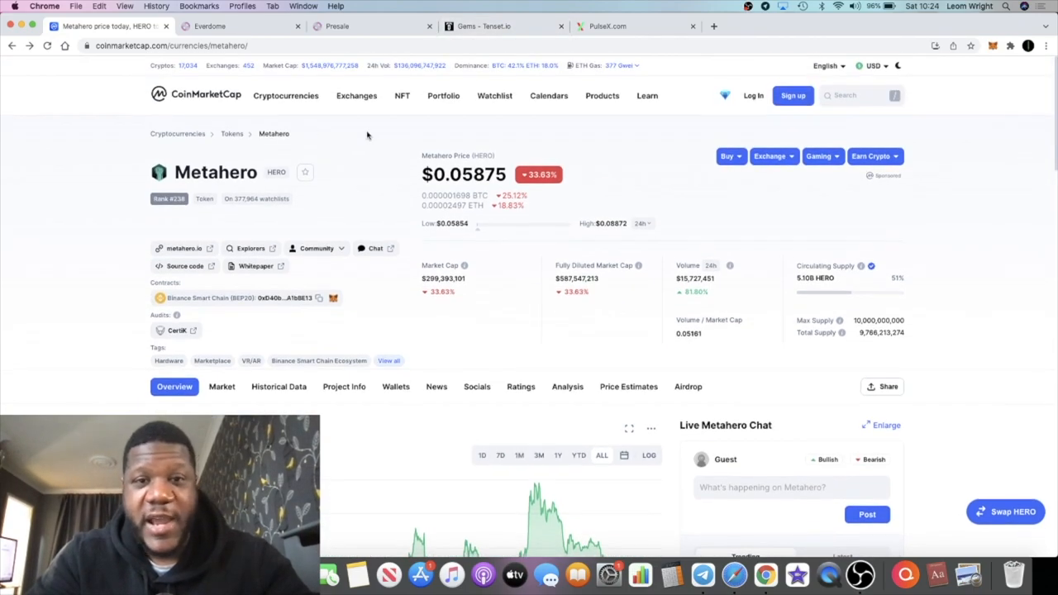
click(480, 26)
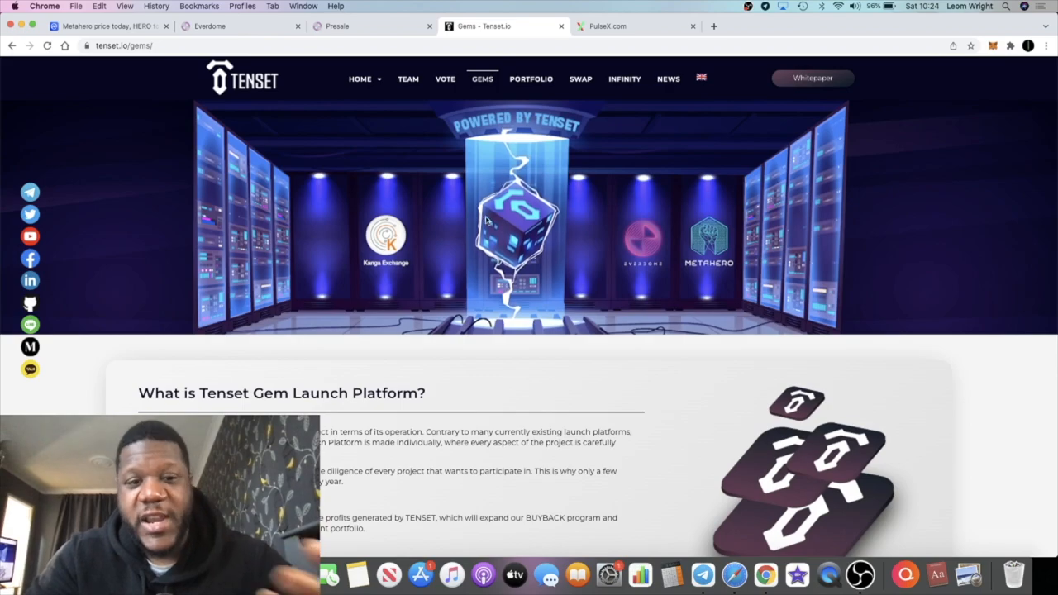
scroll(down, 3)
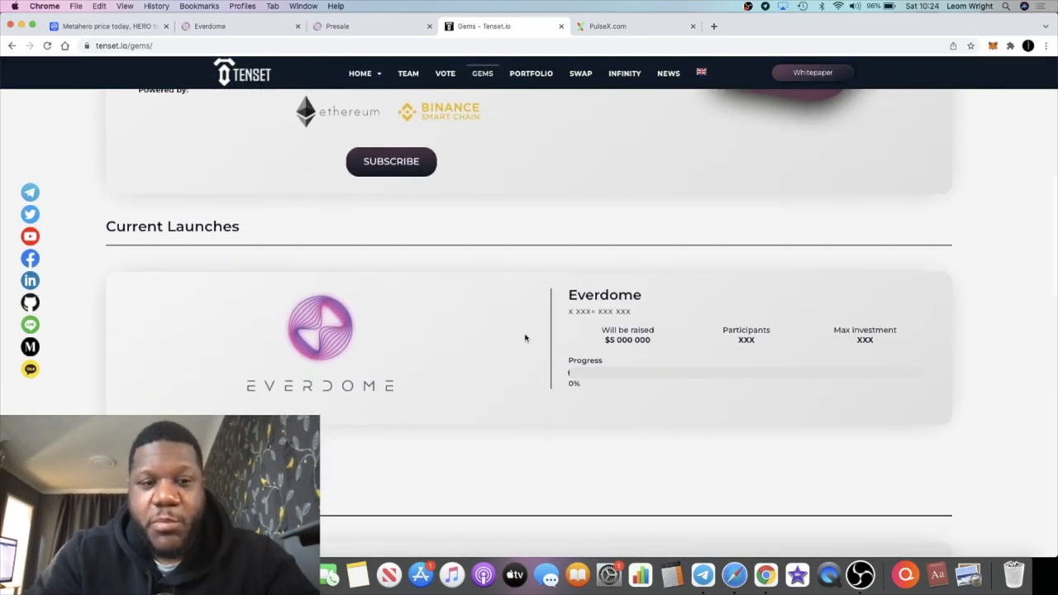
mouse_move(680, 309)
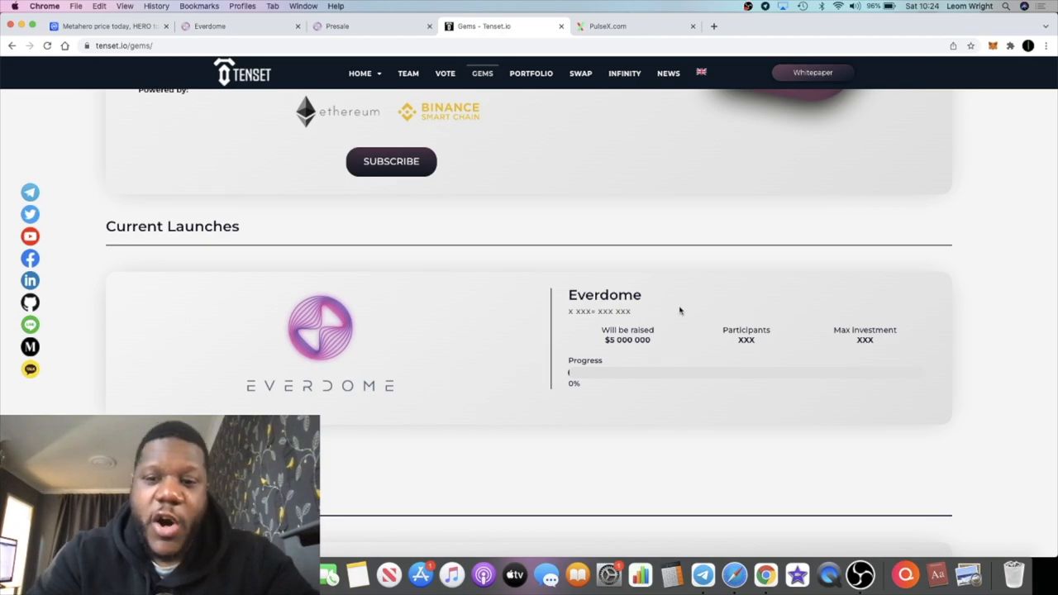
double_click(626, 340)
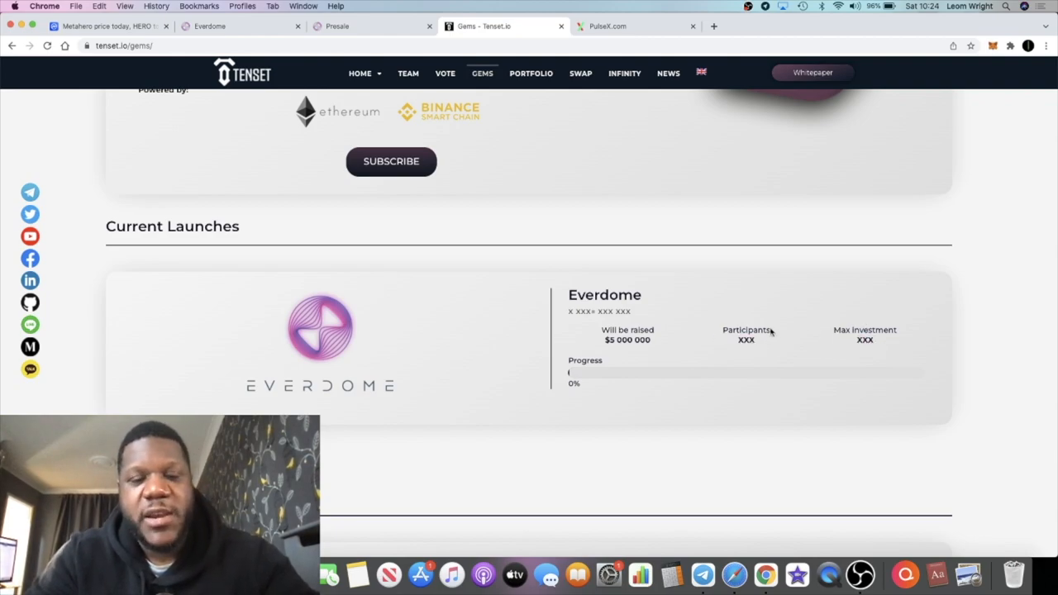
mouse_move(611, 355)
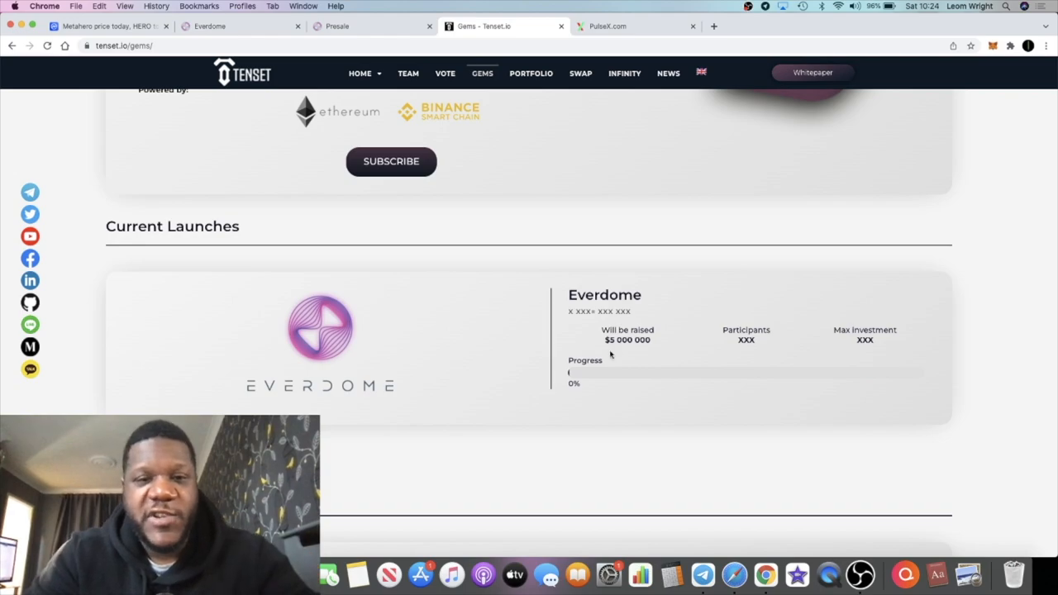
Go to the Gem Launch Platform subscriptions page via SUBSCRIBE.
scroll(up, 3)
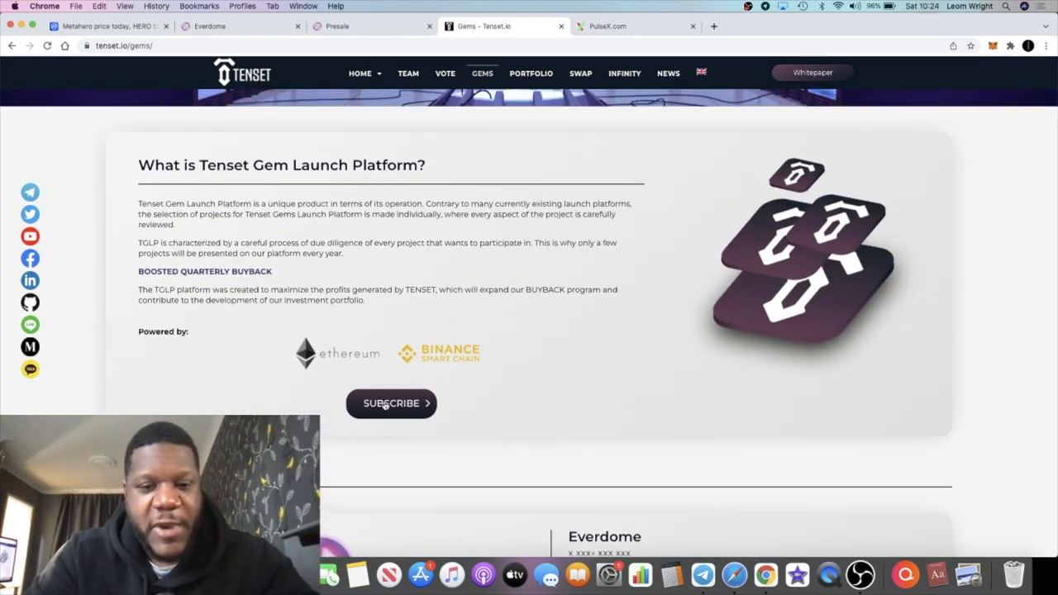
click(391, 403)
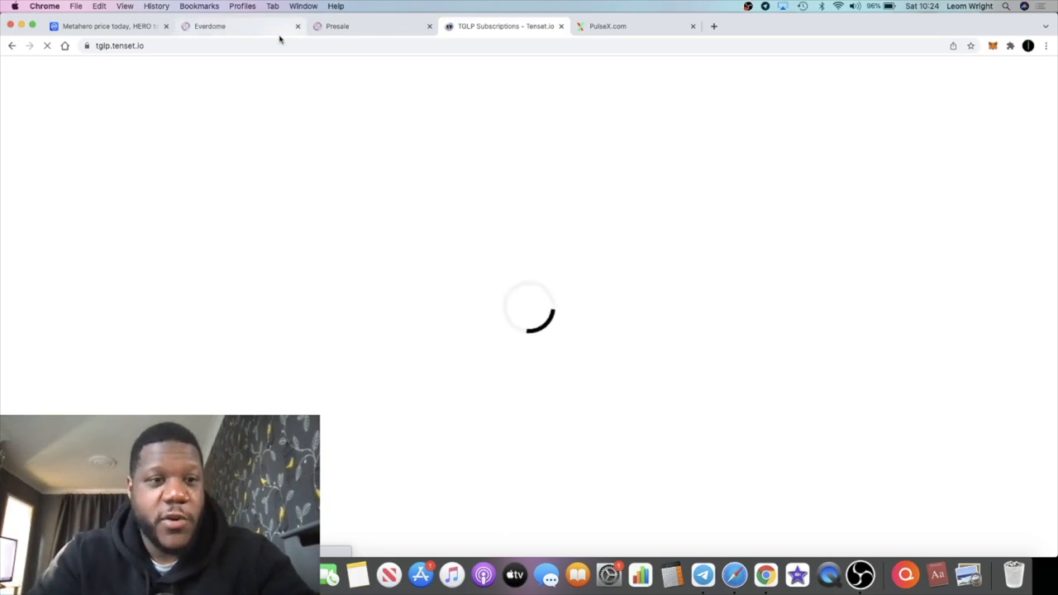
Search CoinMarketCap for 'tenset' and open the Tenset price page.
click(108, 26)
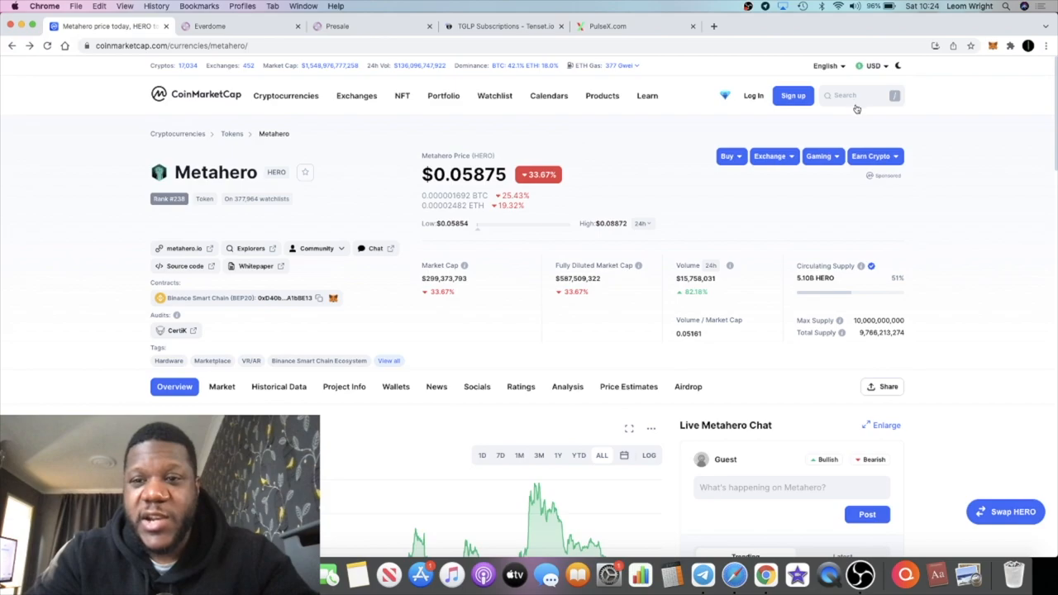
click(855, 95)
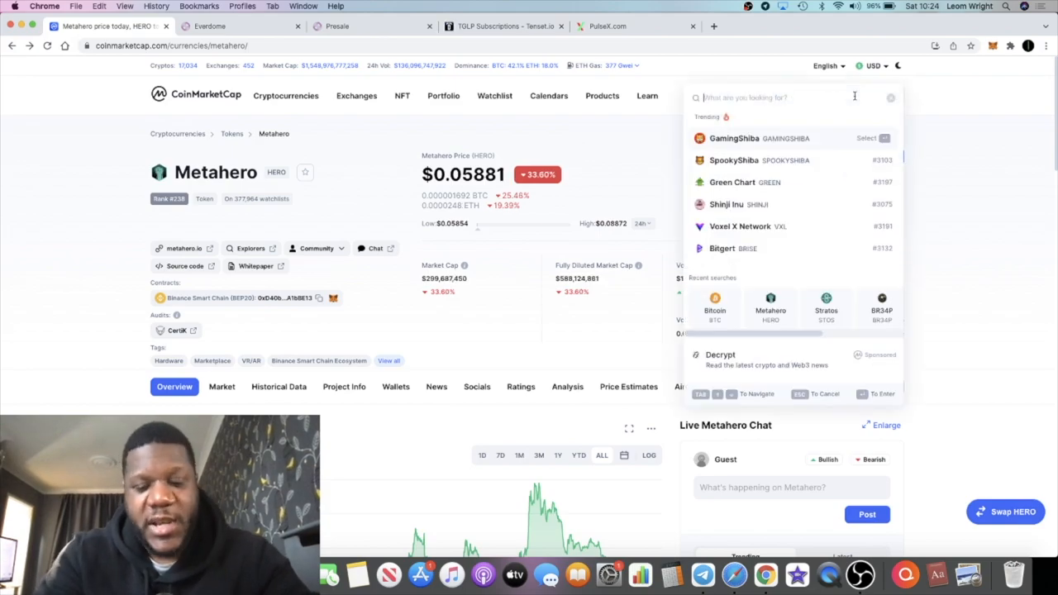
text(tenset)
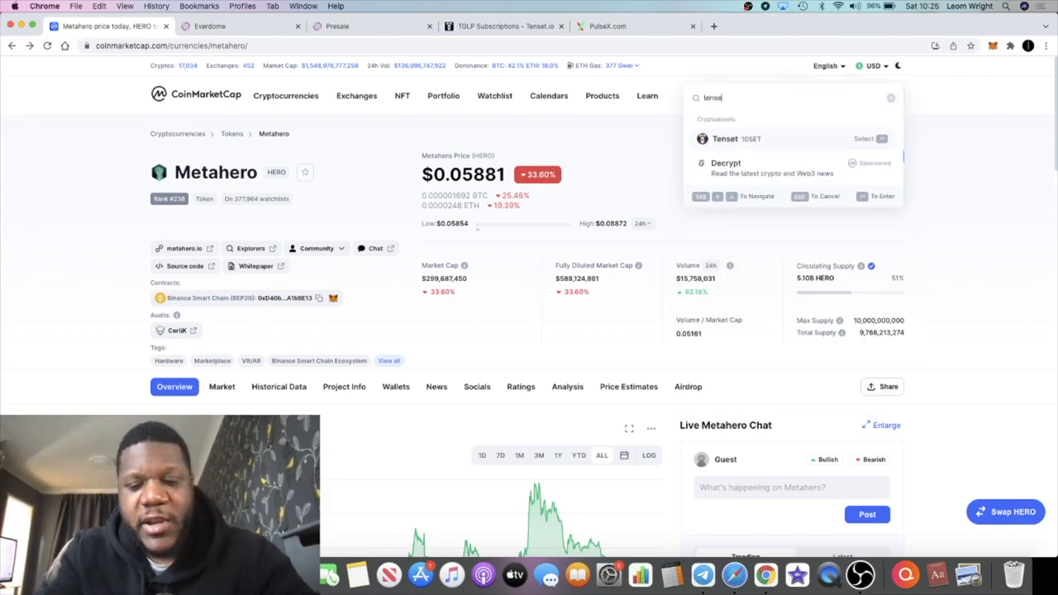
click(733, 138)
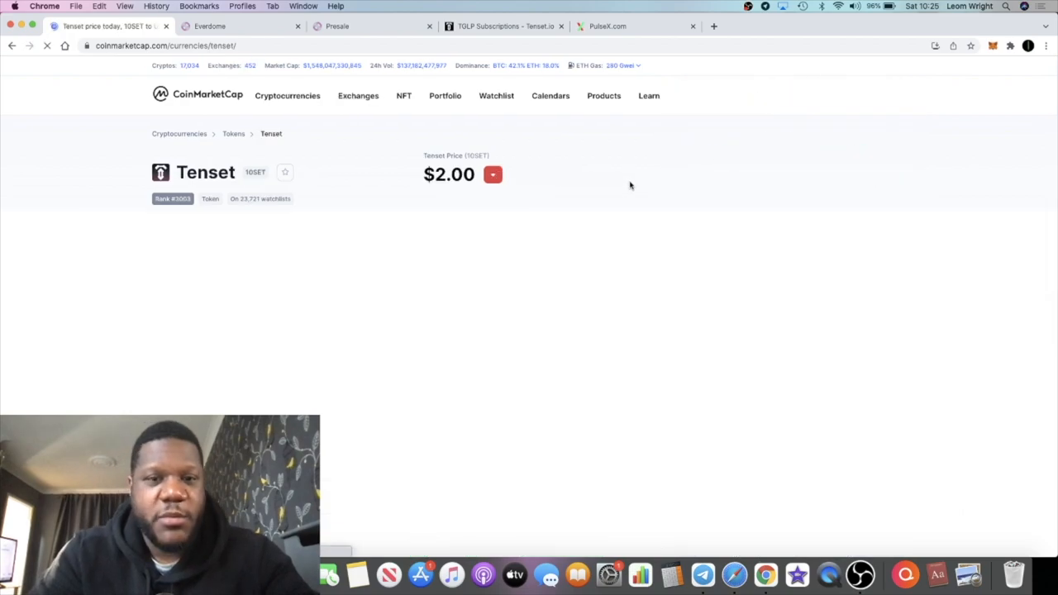
scroll(down, 3)
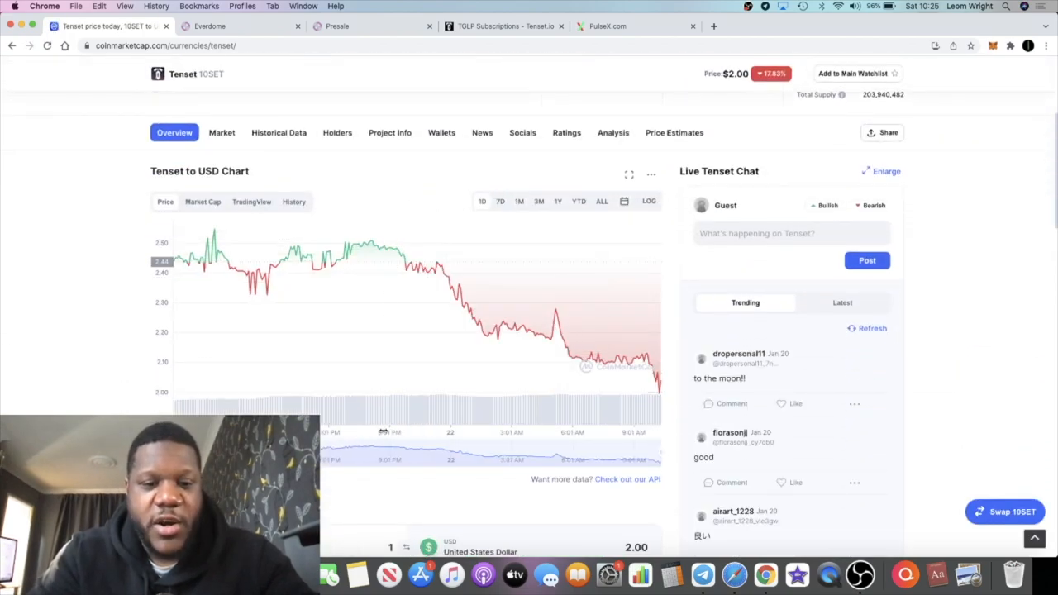
scroll(down, 3)
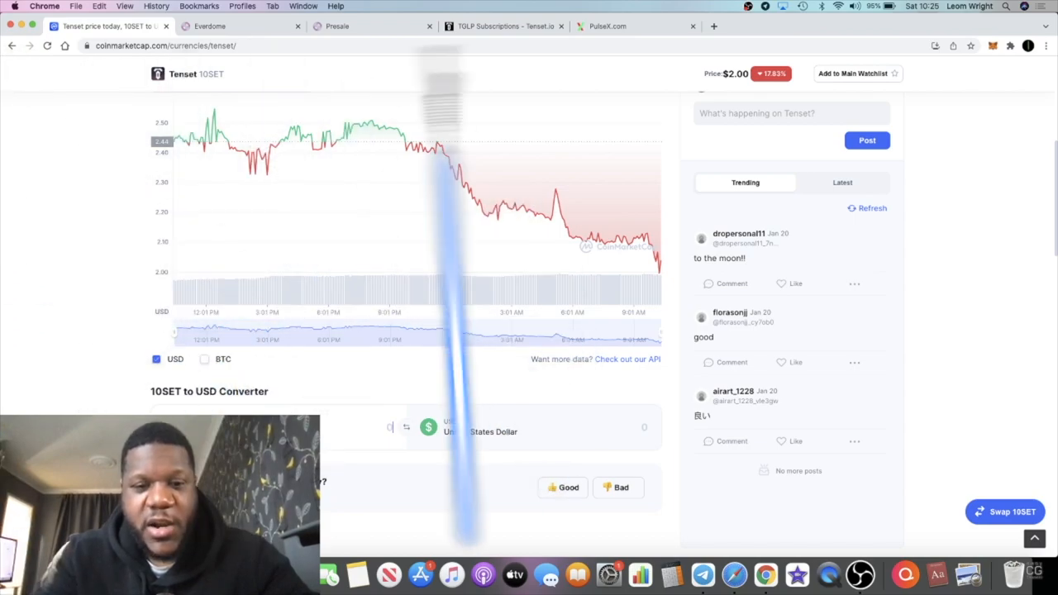
Enter 5000 in the 10SET to USD converter, valuing it near $10,040, and view the chart.
text(5)
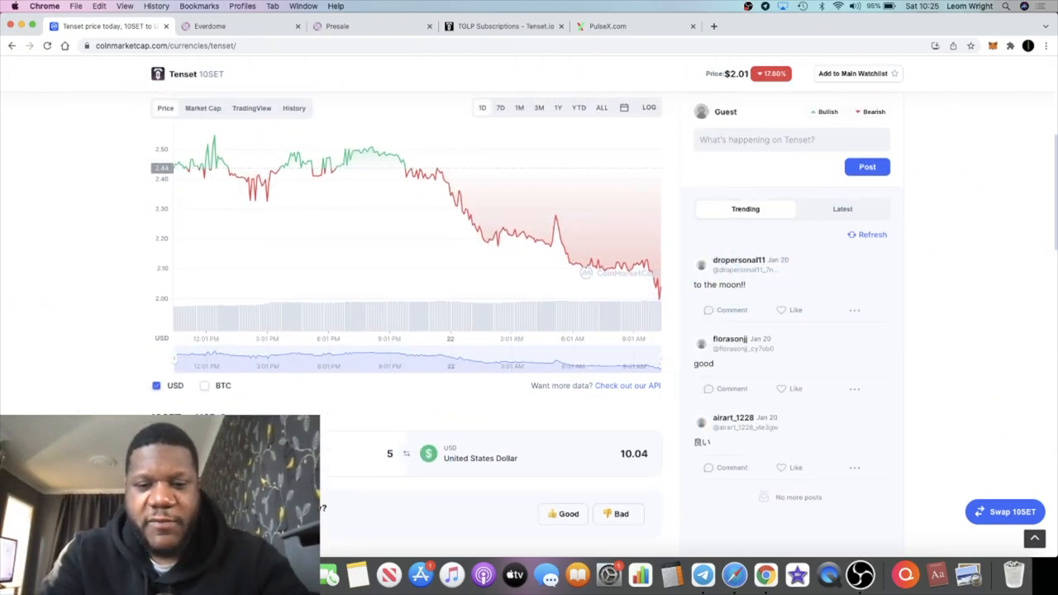
text(5000)
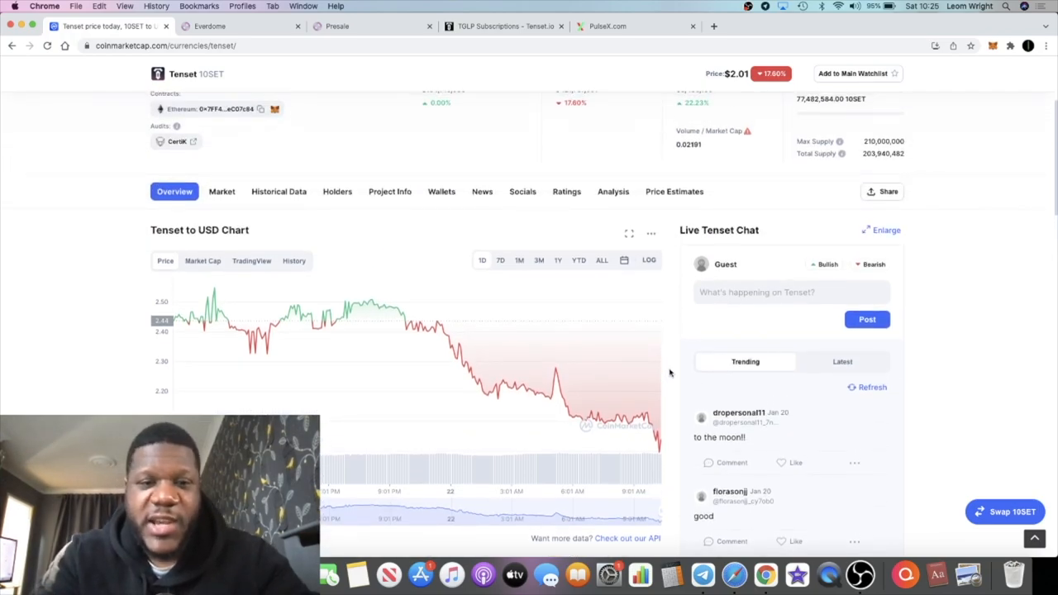
scroll(down, 3)
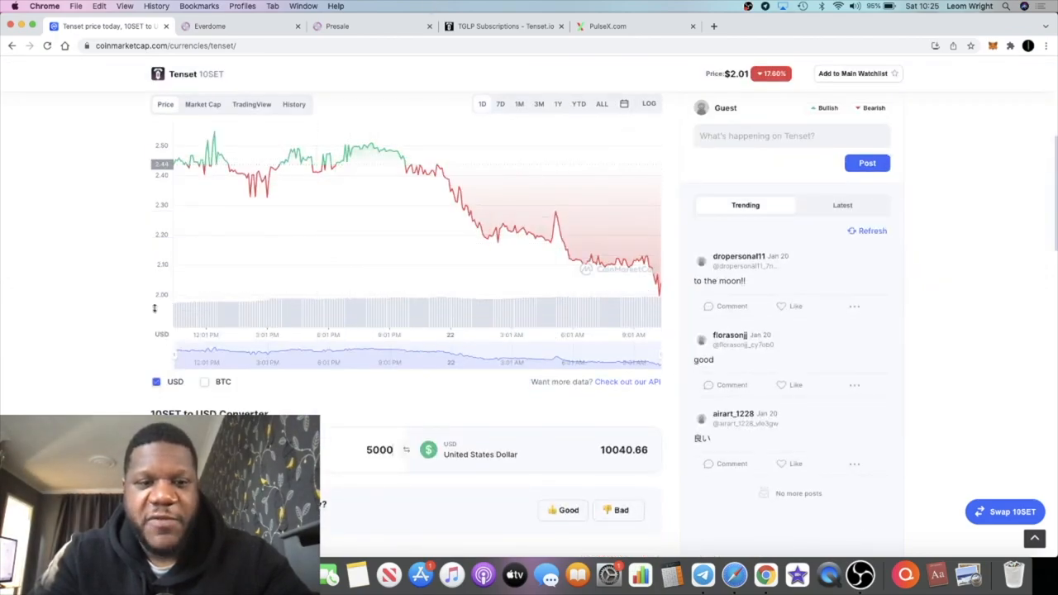
scroll(up, 3)
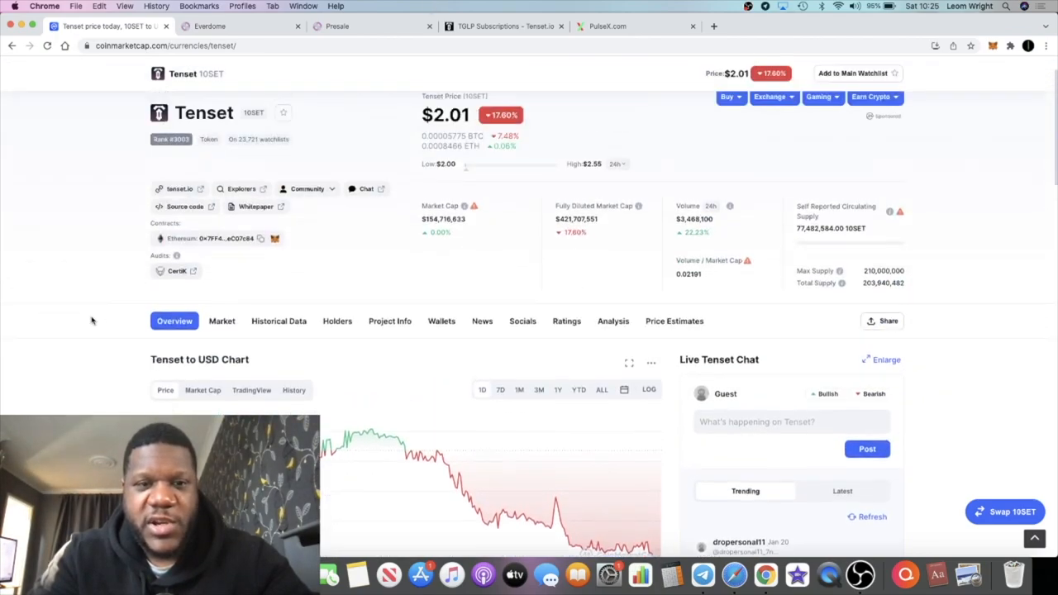
scroll(up, 3)
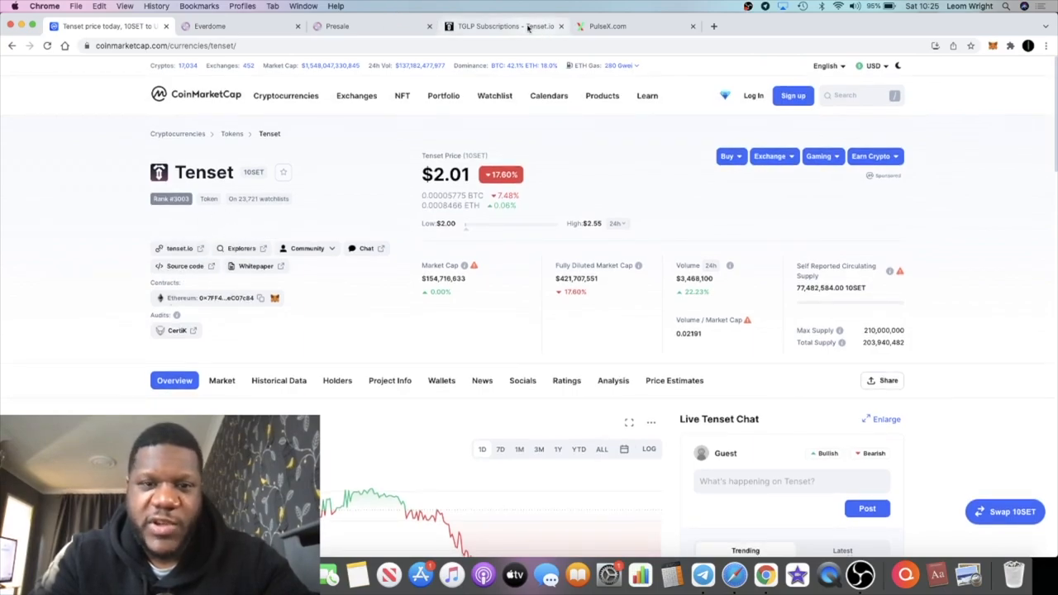
scroll(down, 3)
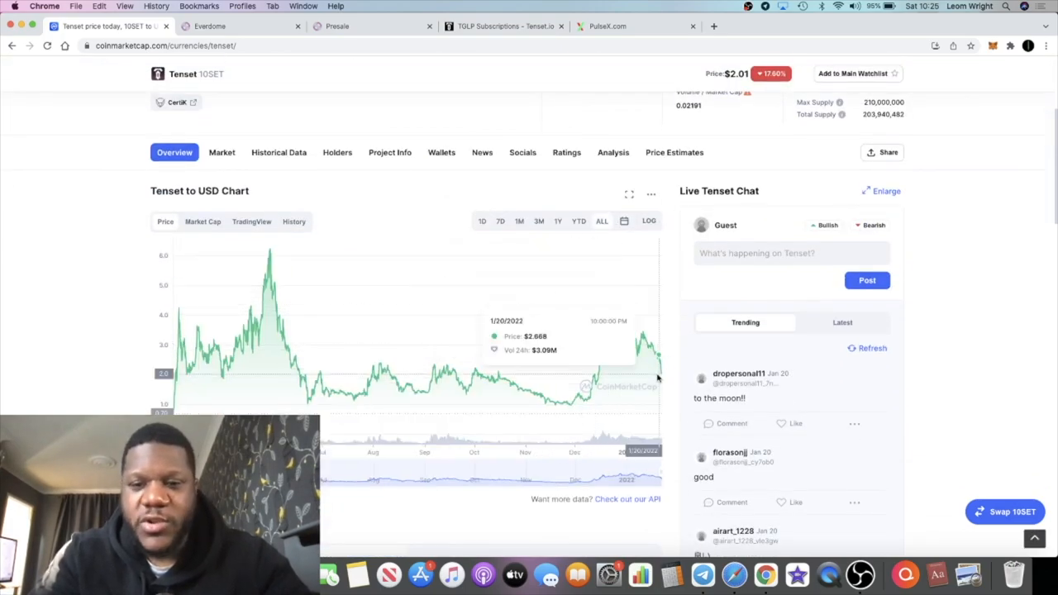
mouse_move(669, 137)
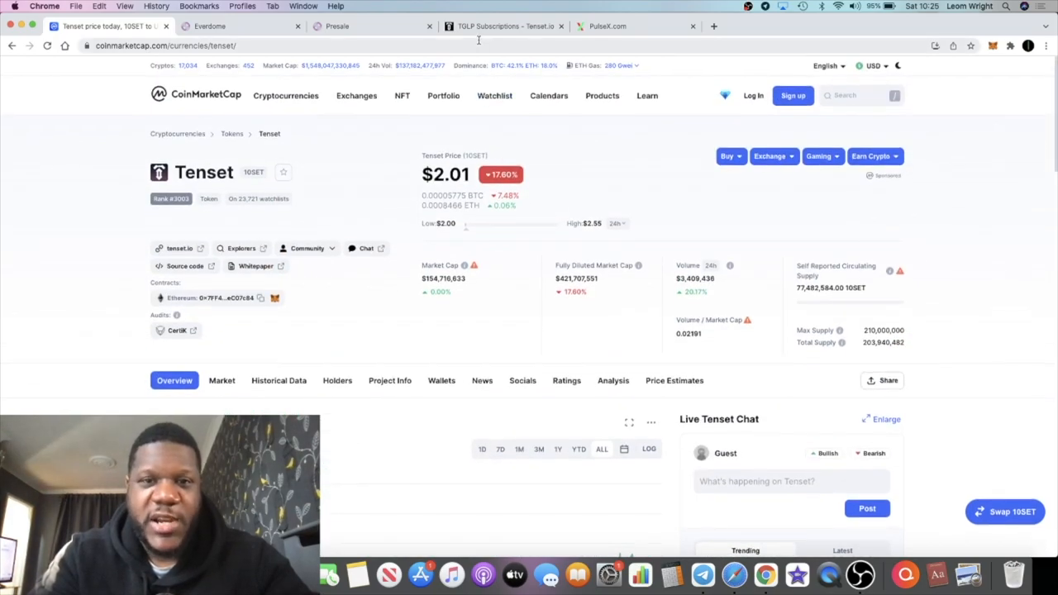
Switch to the TGLP Subscriptions tab showing 3,000 tokens locked until December 2022.
click(496, 26)
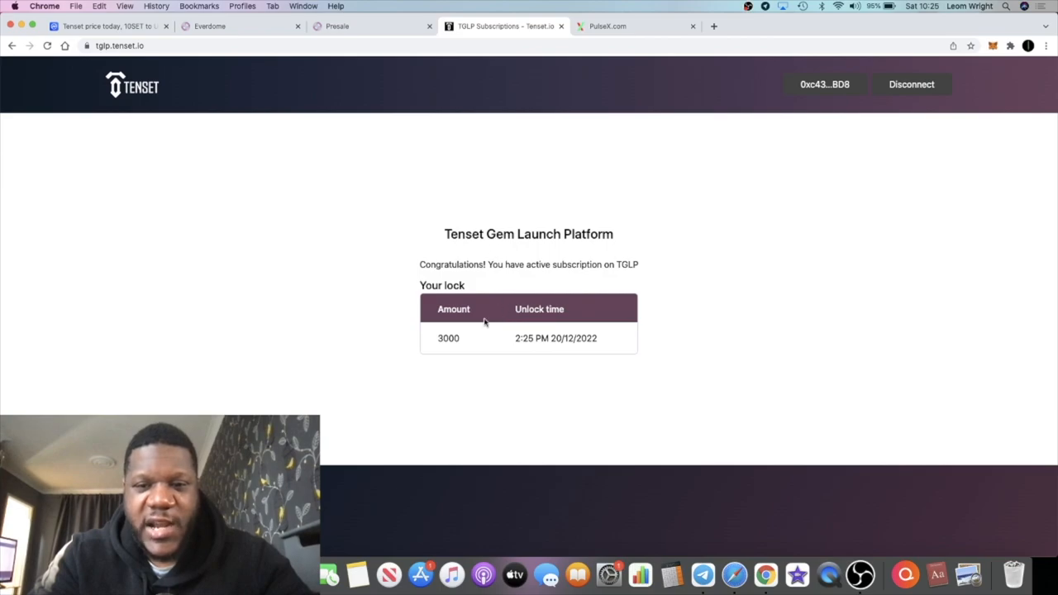
mouse_move(520, 347)
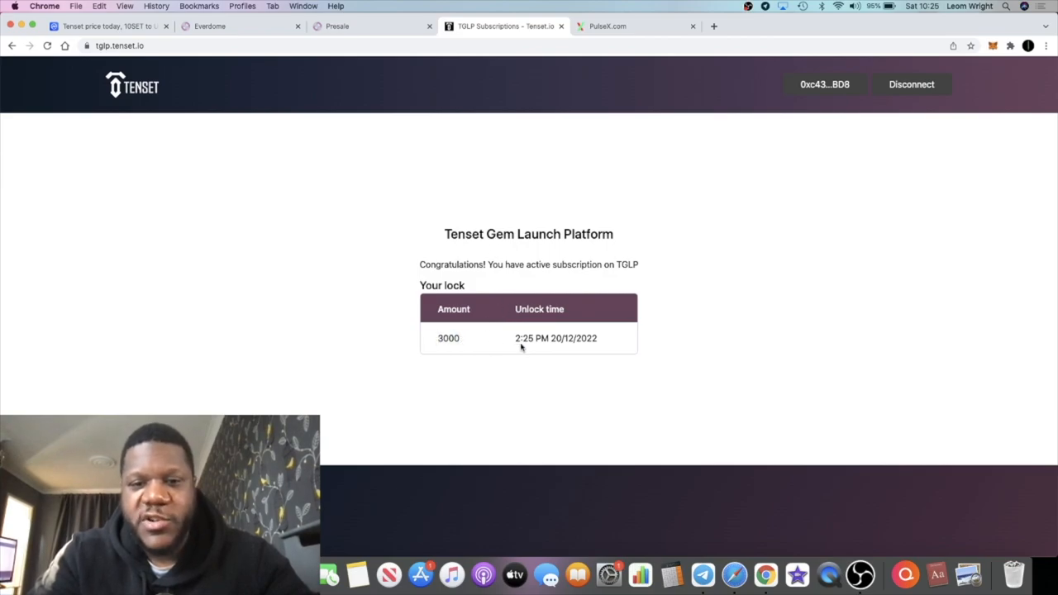
mouse_move(526, 298)
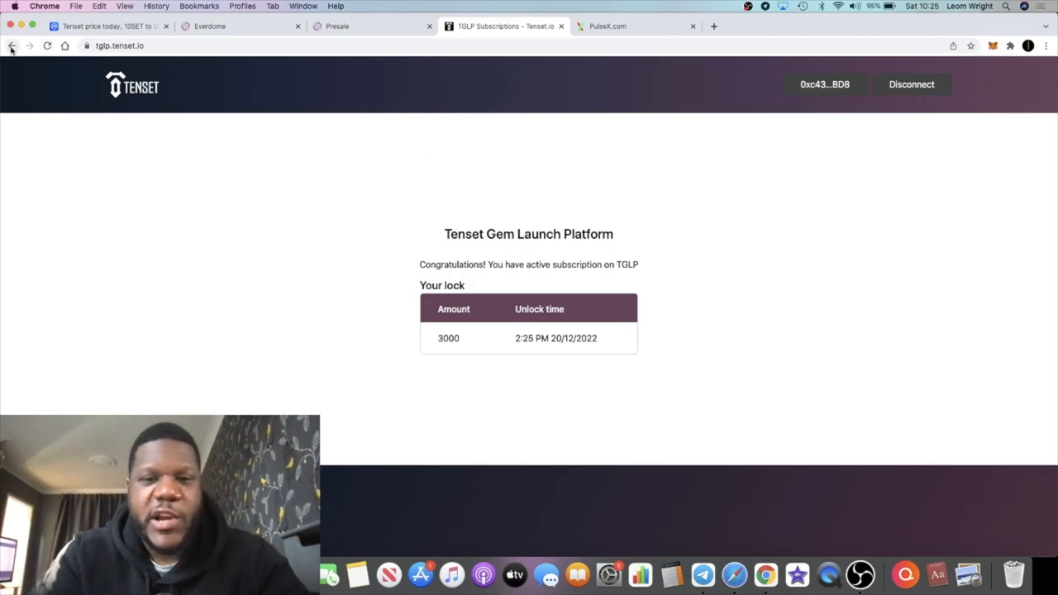
Go back to tenset.io/gems and scroll past the launch platform intro to the current Everdome launch.
click(10, 44)
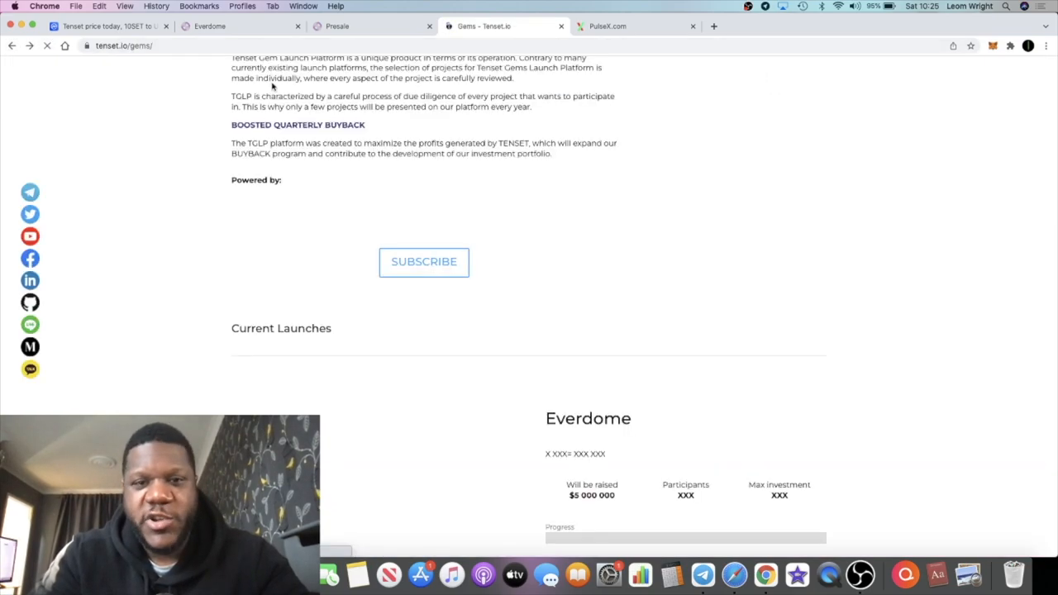
scroll(up, 3)
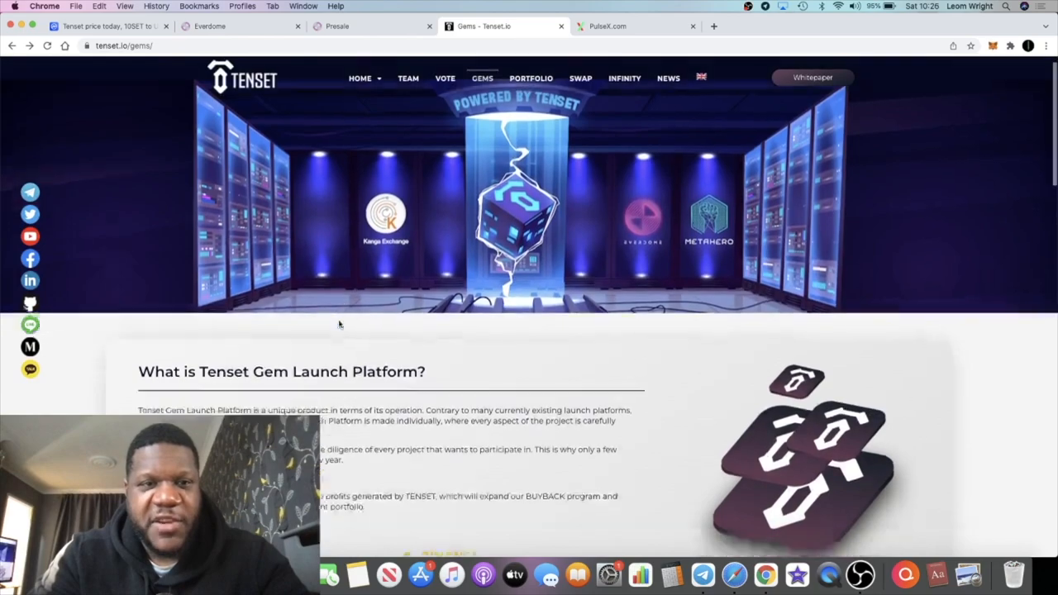
scroll(down, 3)
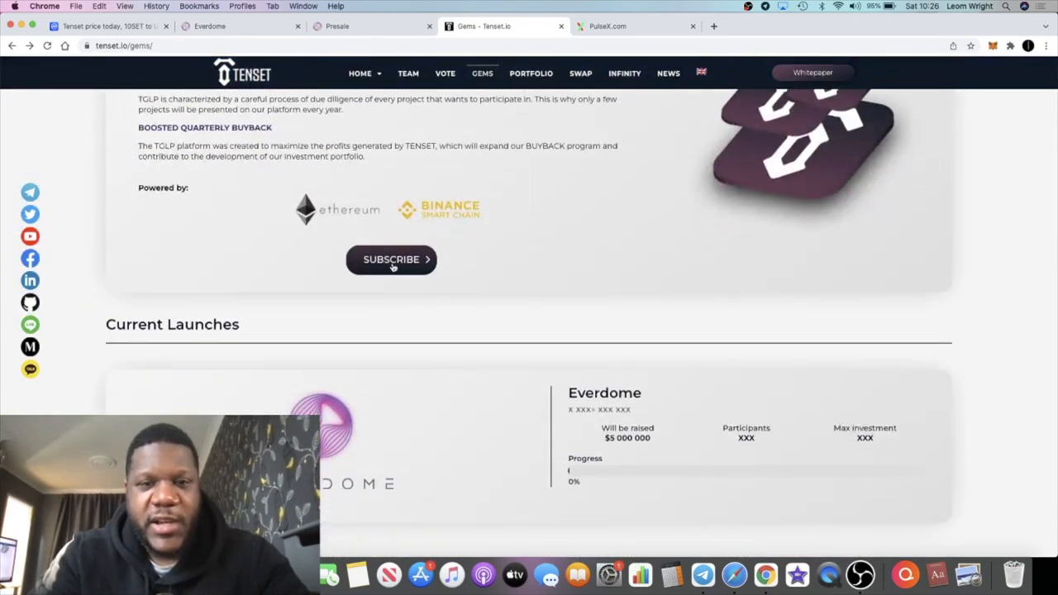
scroll(up, 3)
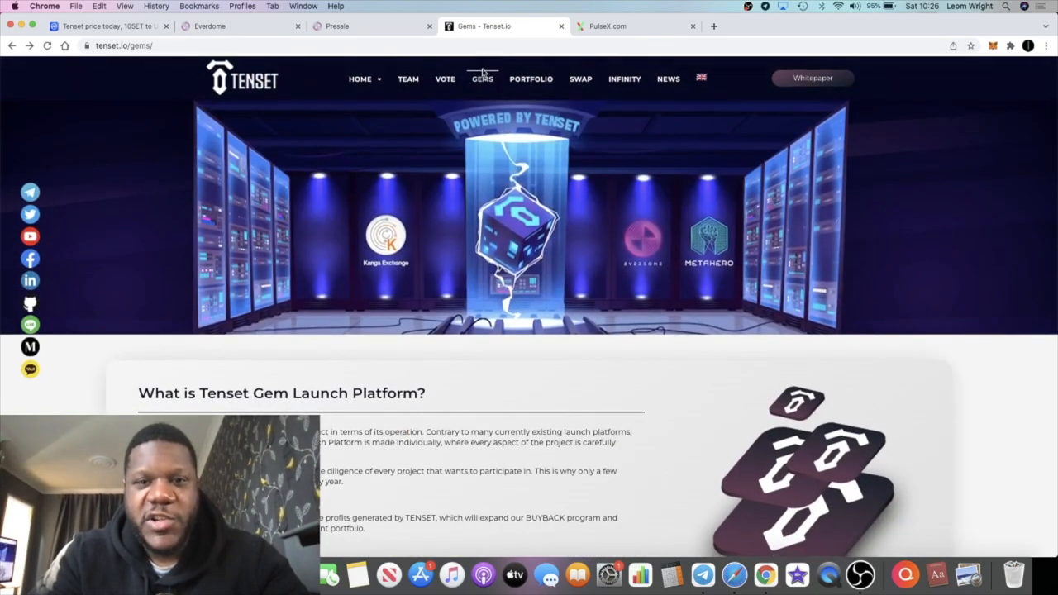
scroll(down, 3)
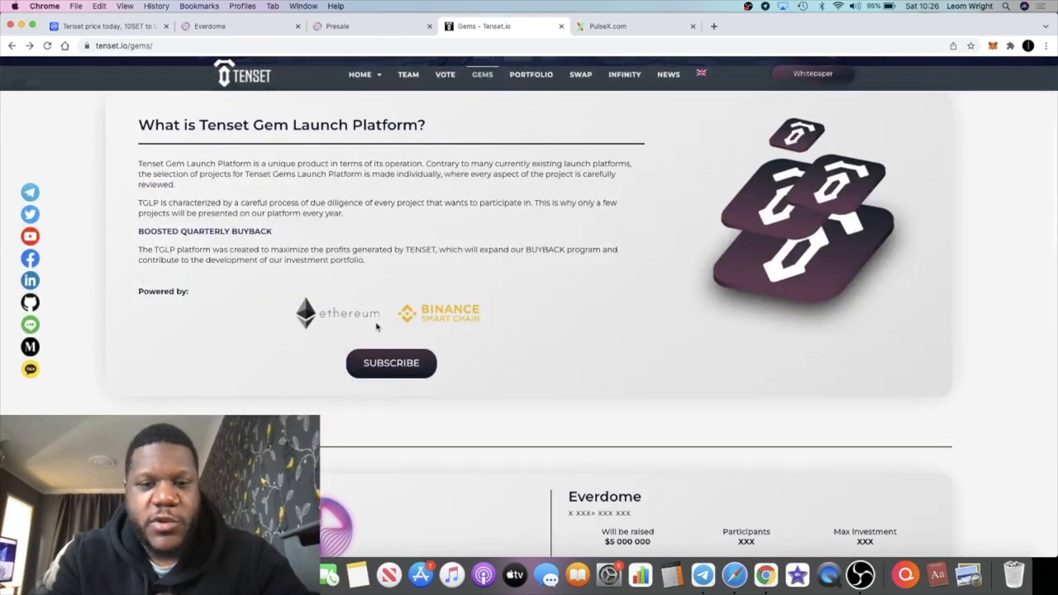
scroll(down, 3)
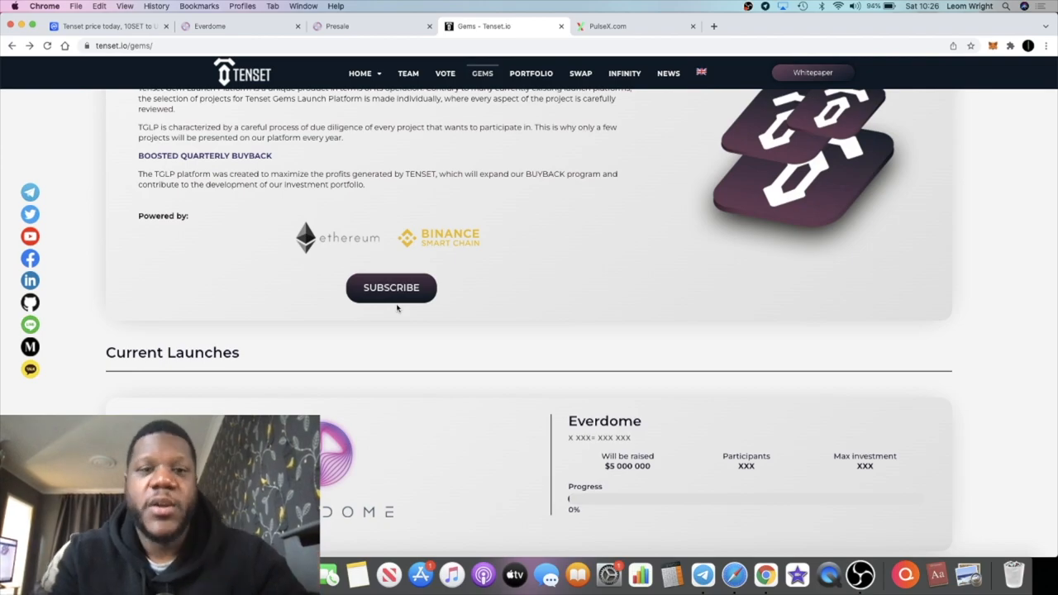
Scroll through the completed launches such as Kanga Exchange and Metahero, then back up.
scroll(up, 3)
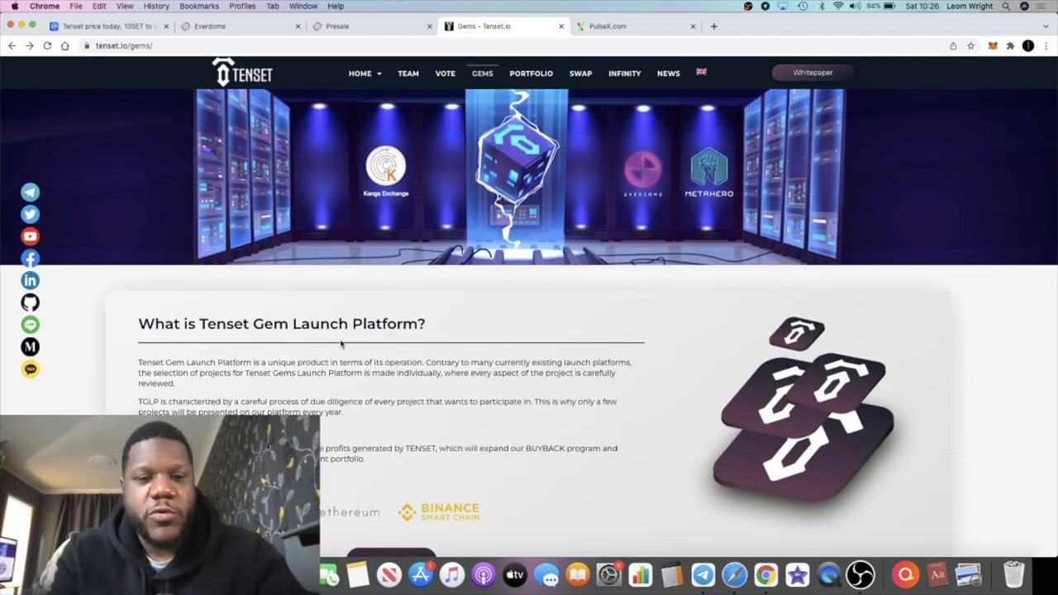
scroll(down, 3)
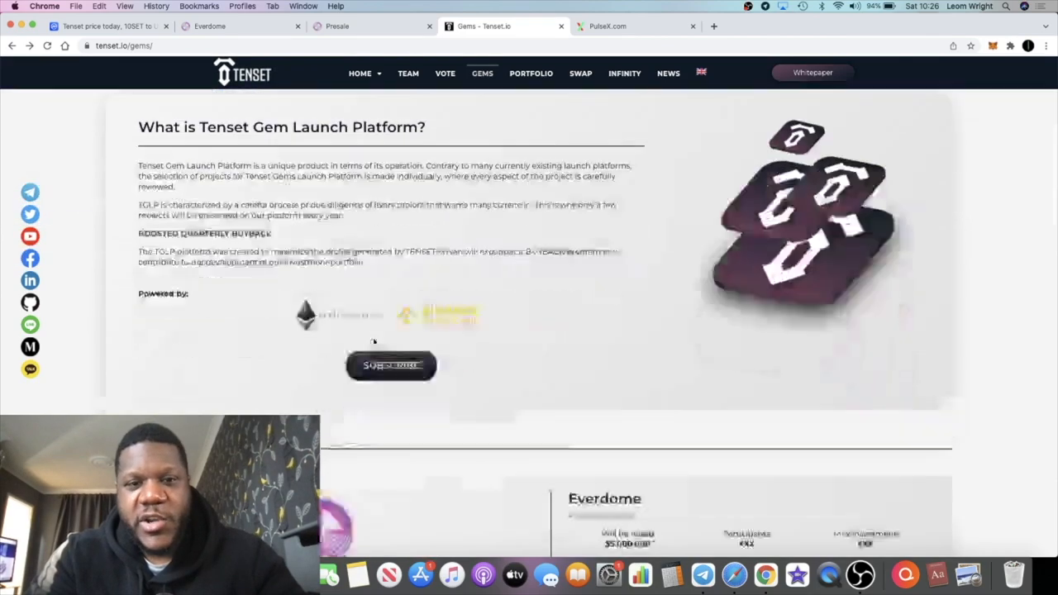
scroll(down, 3)
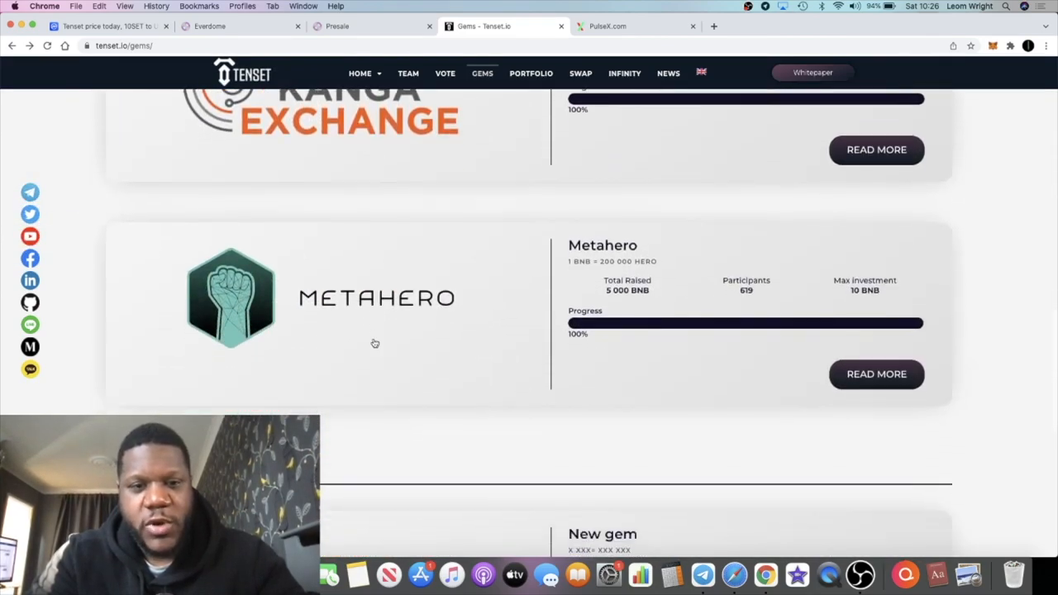
scroll(up, 3)
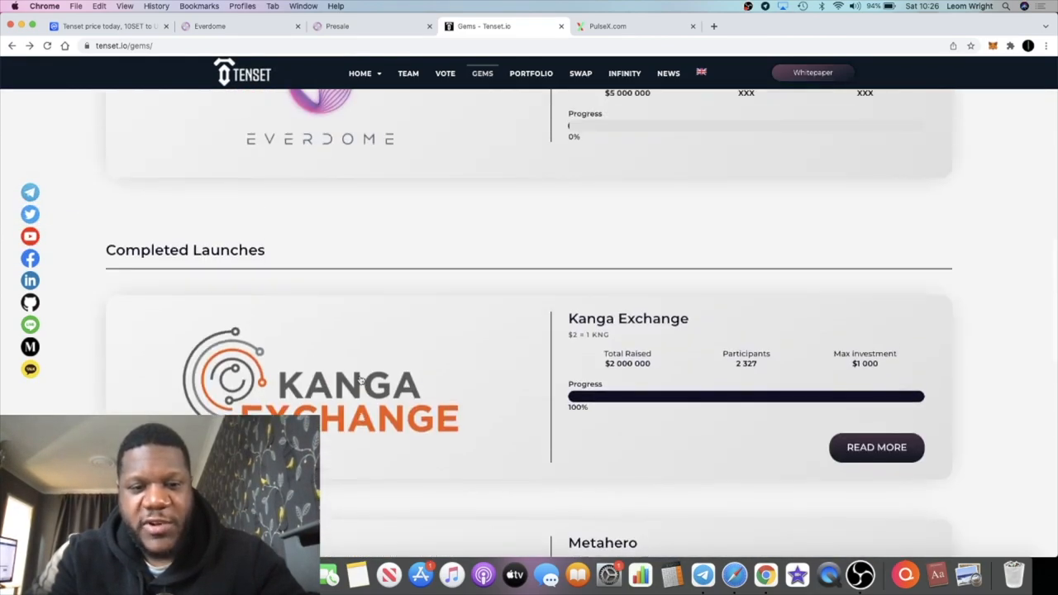
scroll(up, 3)
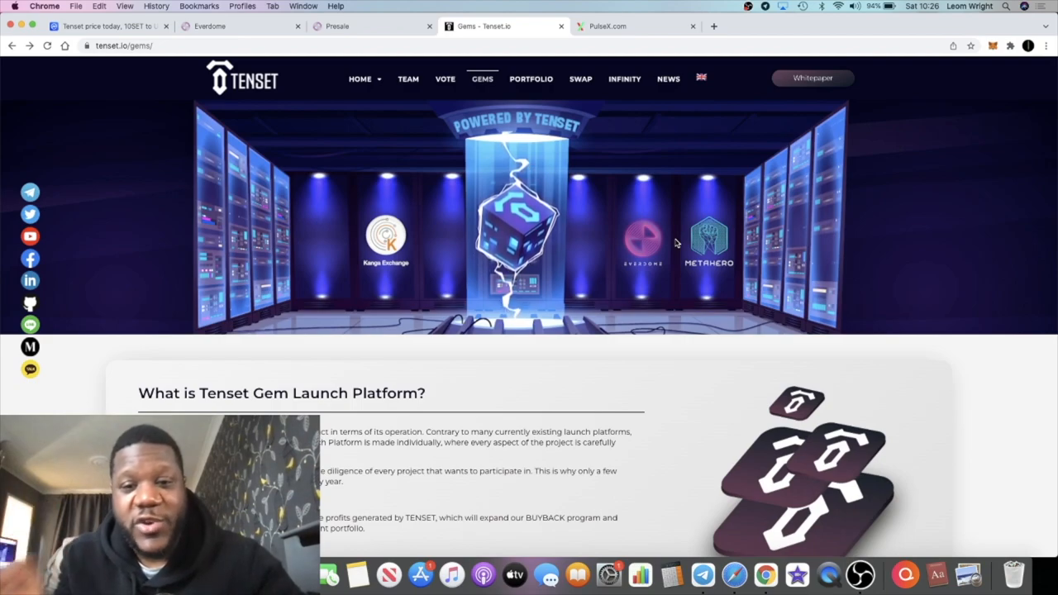
mouse_move(643, 243)
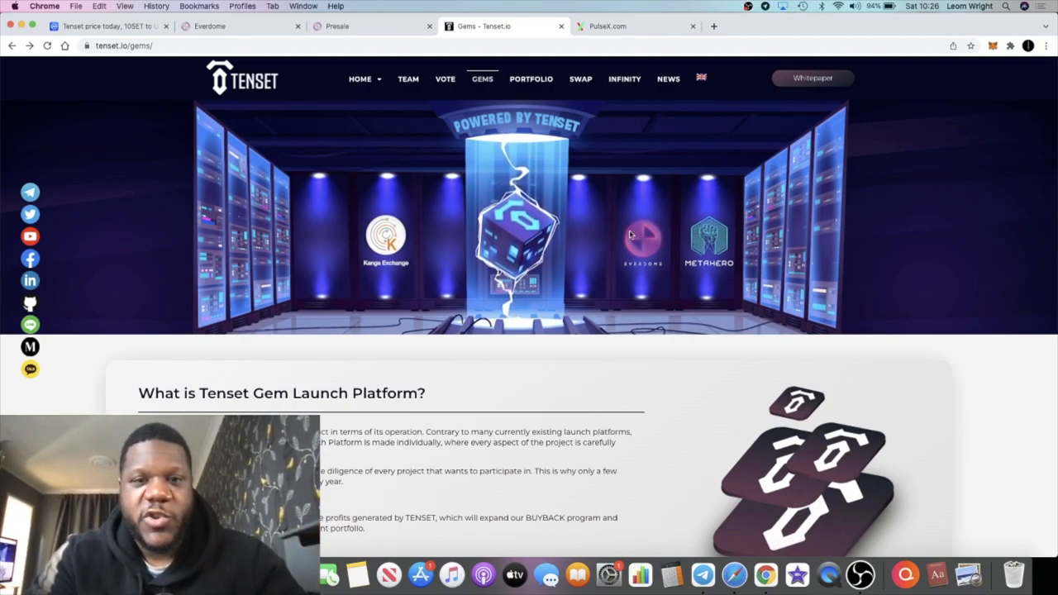
mouse_move(595, 222)
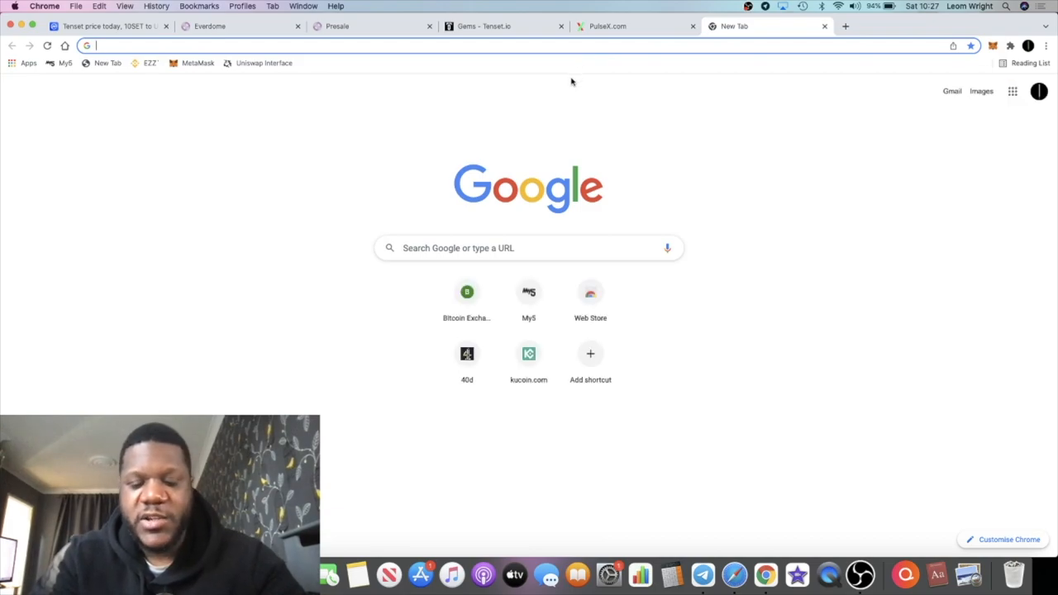
Load themanor.farm, view the DRIP/BUSD Garden's plants, seeds and fertilizer bonus, then start a fresh tab.
text(themanor.farm)
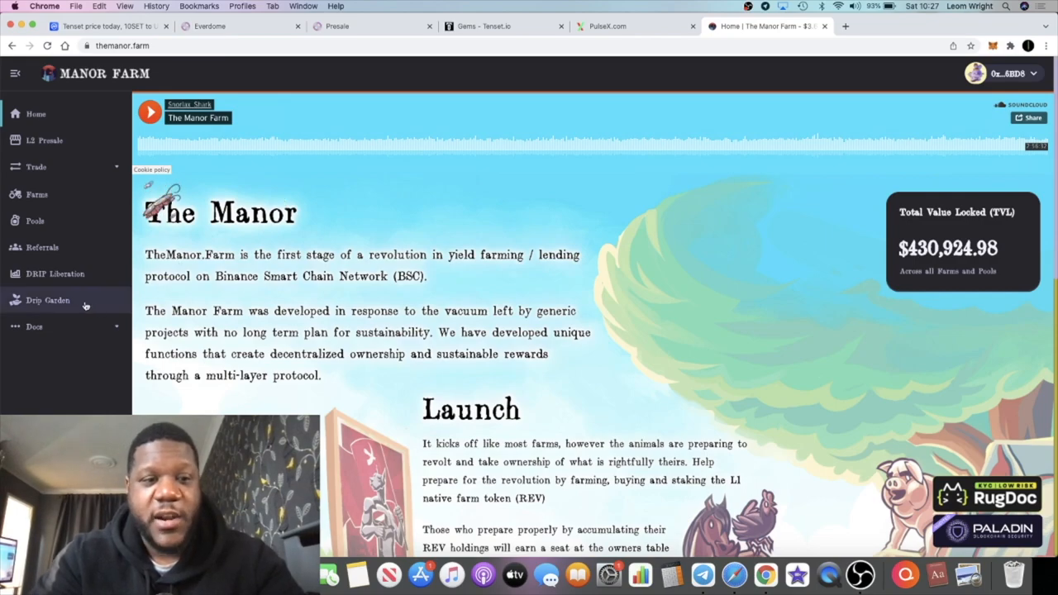
click(48, 300)
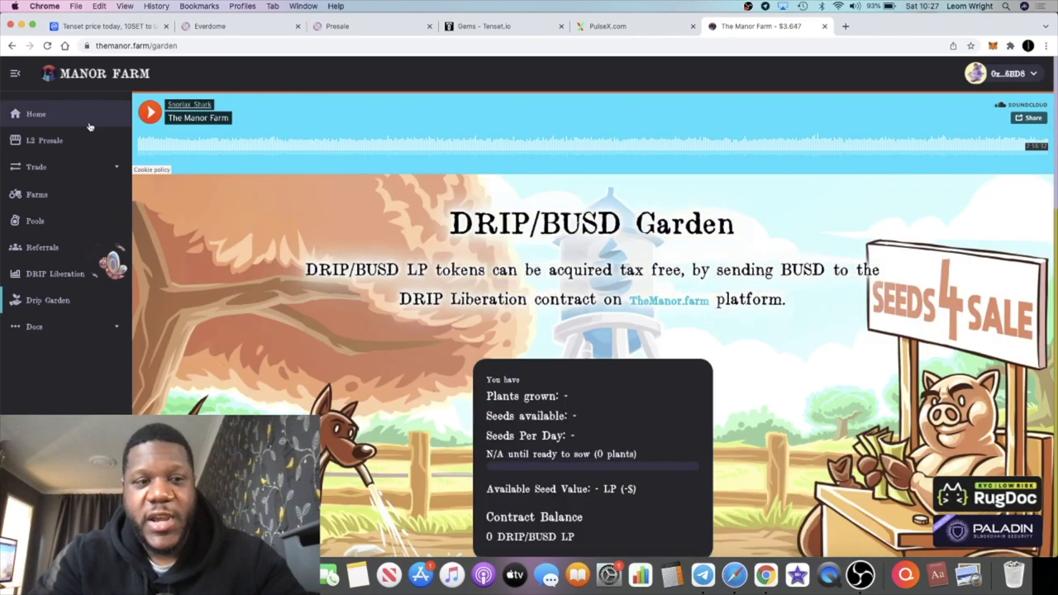
scroll(down, 3)
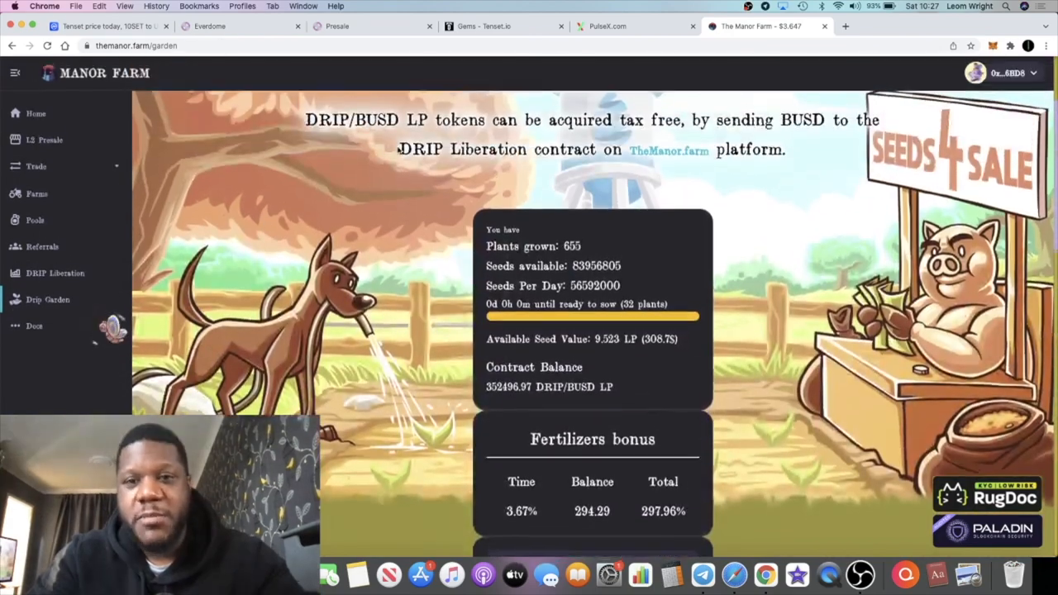
scroll(down, 3)
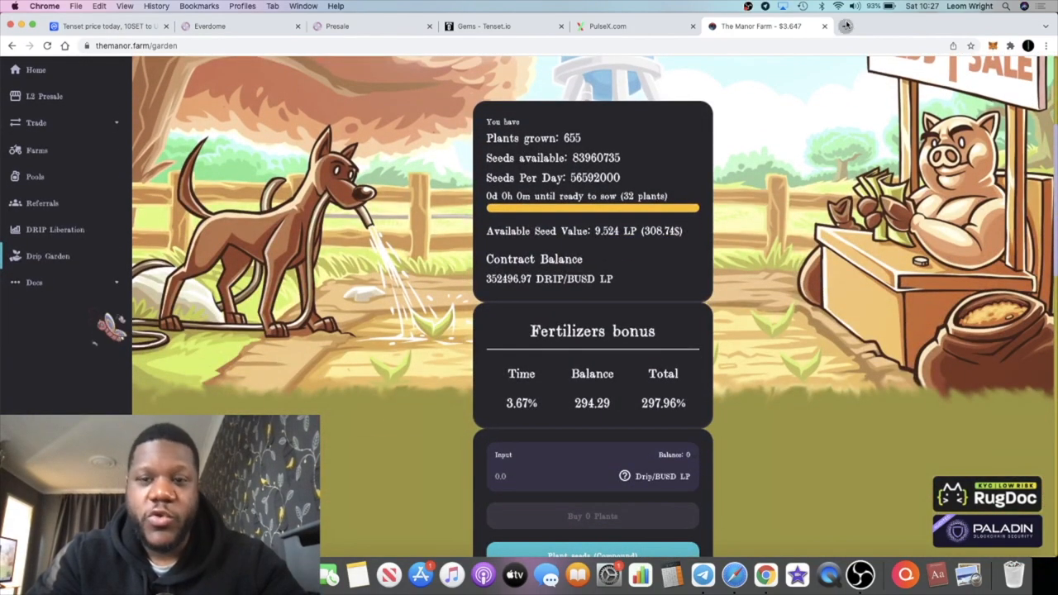
click(844, 25)
text(drip.community/fountain)
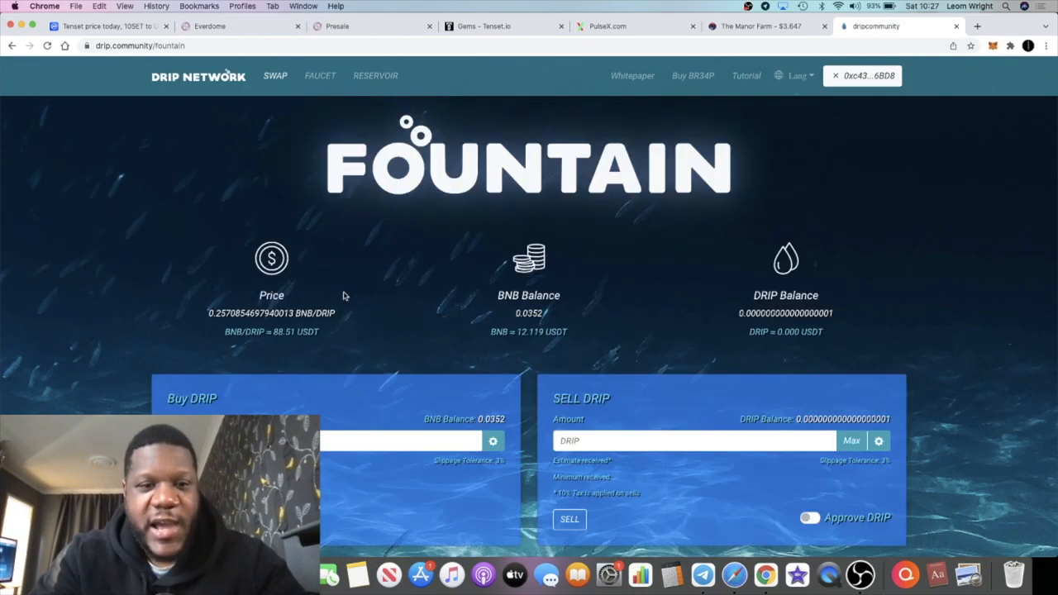
From drip.community's Fountain page, switch to the Faucet page with available, deposited and claimed DRIP.
scroll(down, 3)
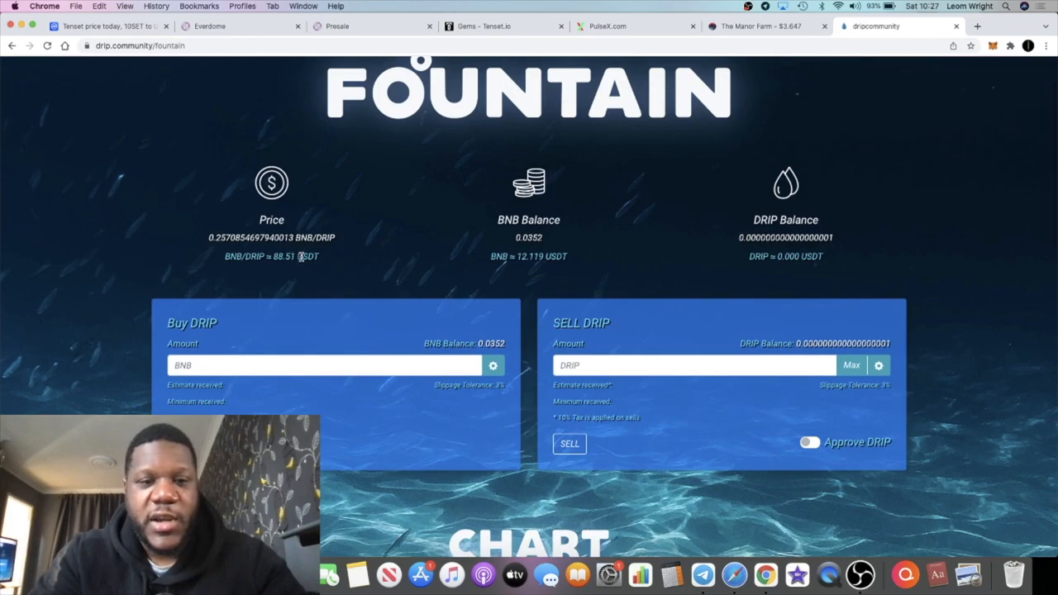
click(811, 442)
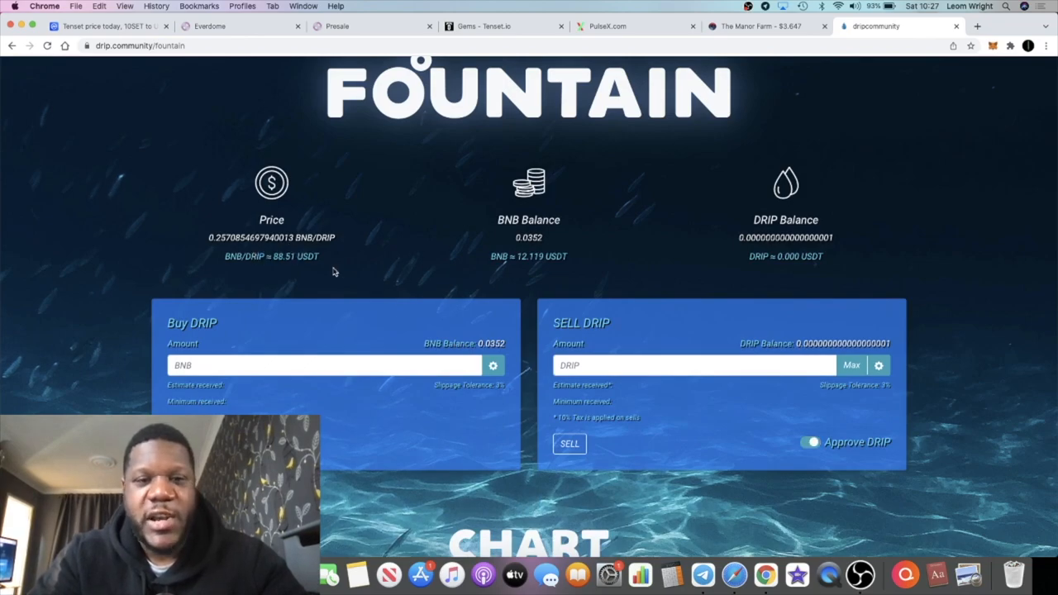
click(319, 75)
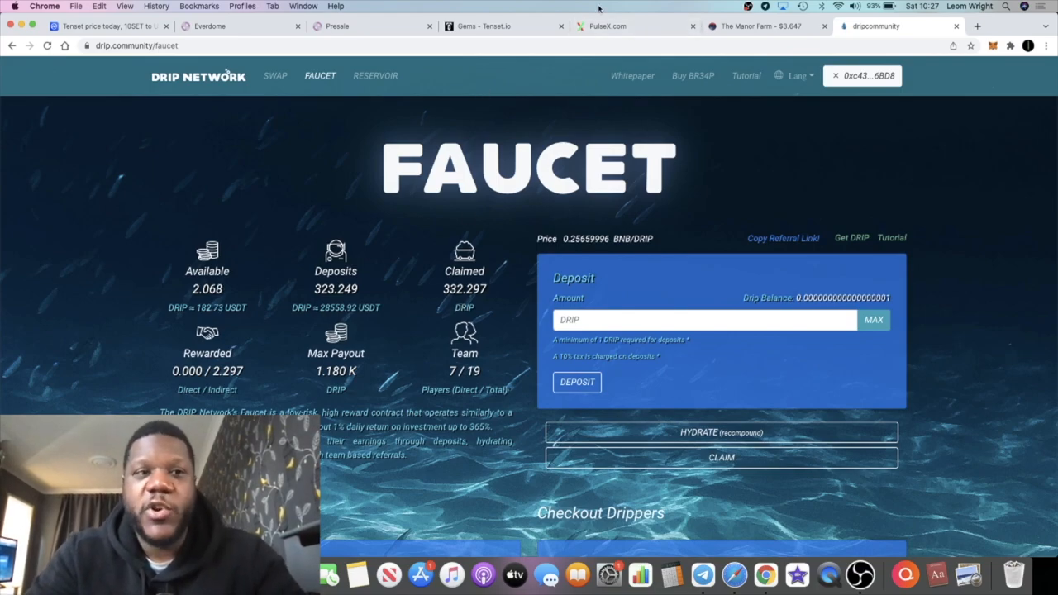
On the CoinMarketCap tab, search 'card' and view CARD.STARTER's all-time price chart.
click(107, 27)
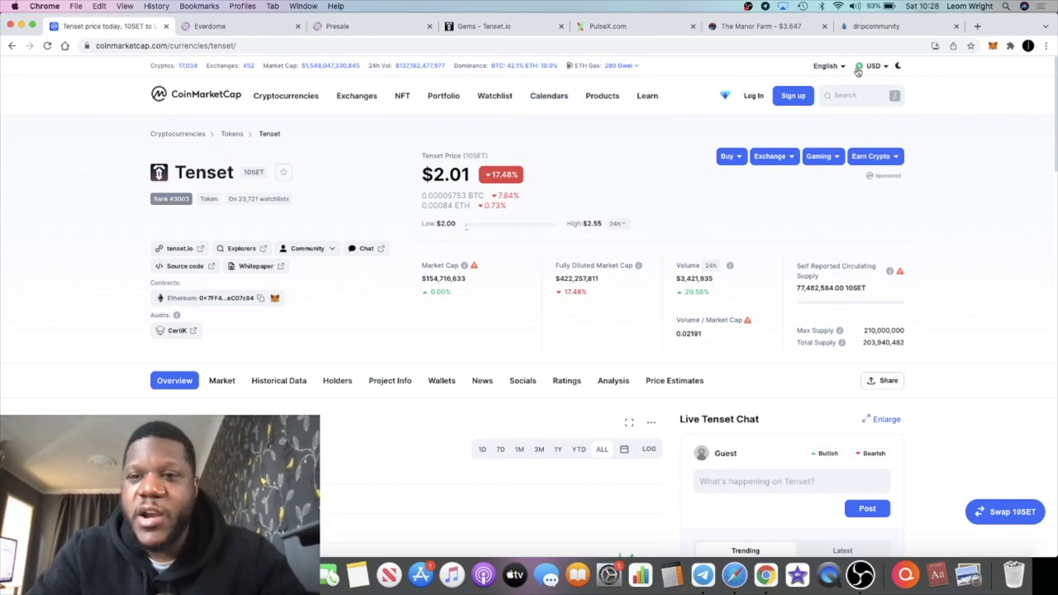
text(cardsta)
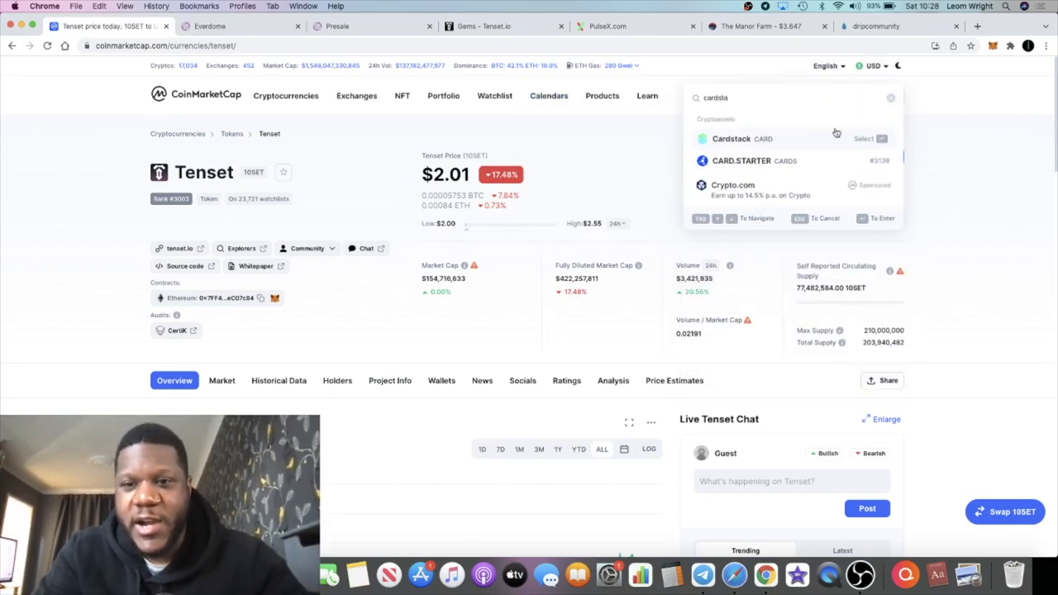
click(739, 160)
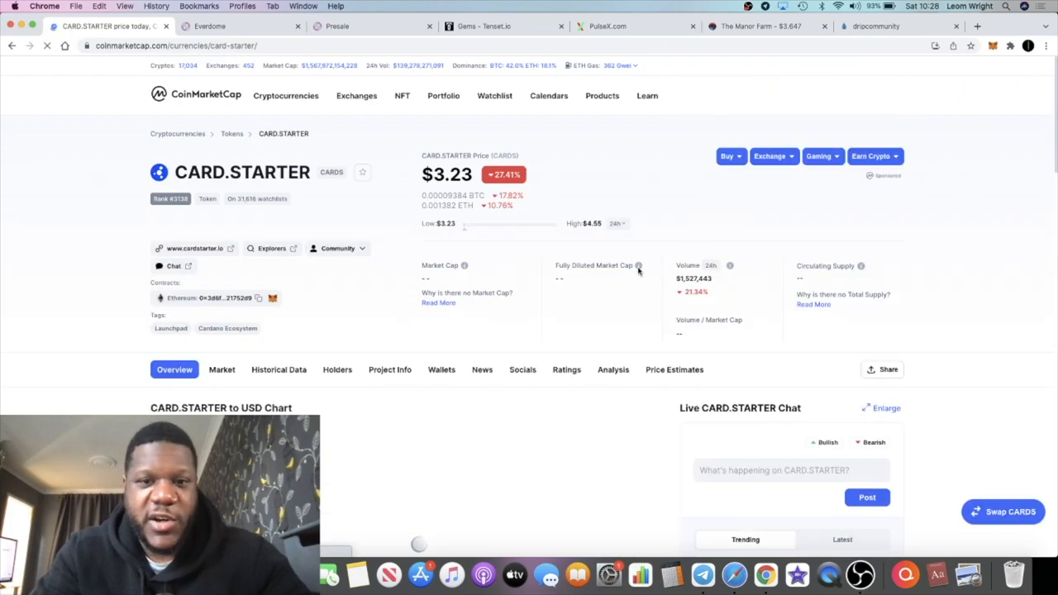
scroll(down, 3)
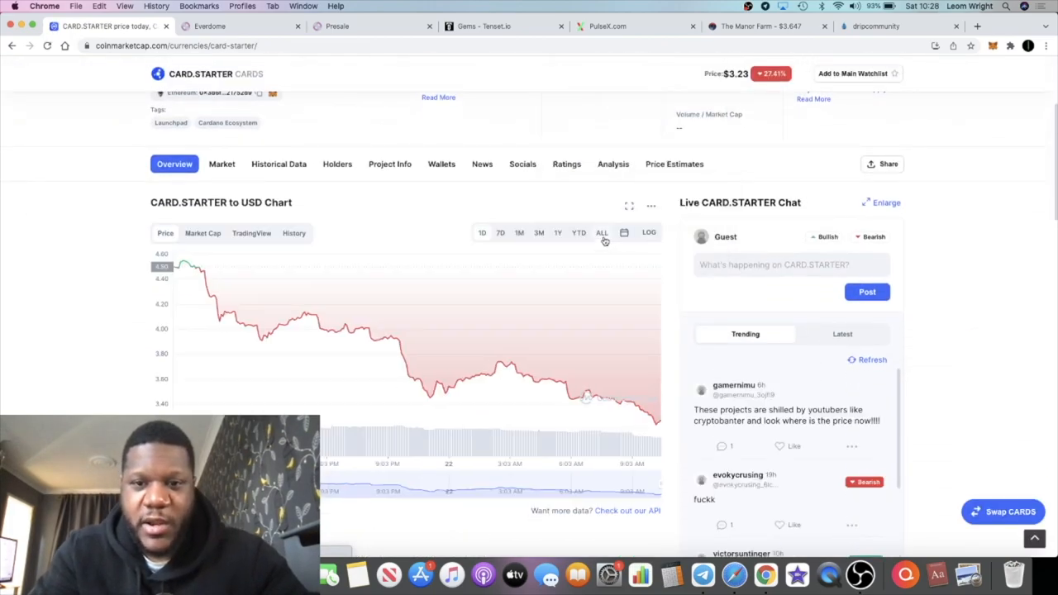
click(601, 232)
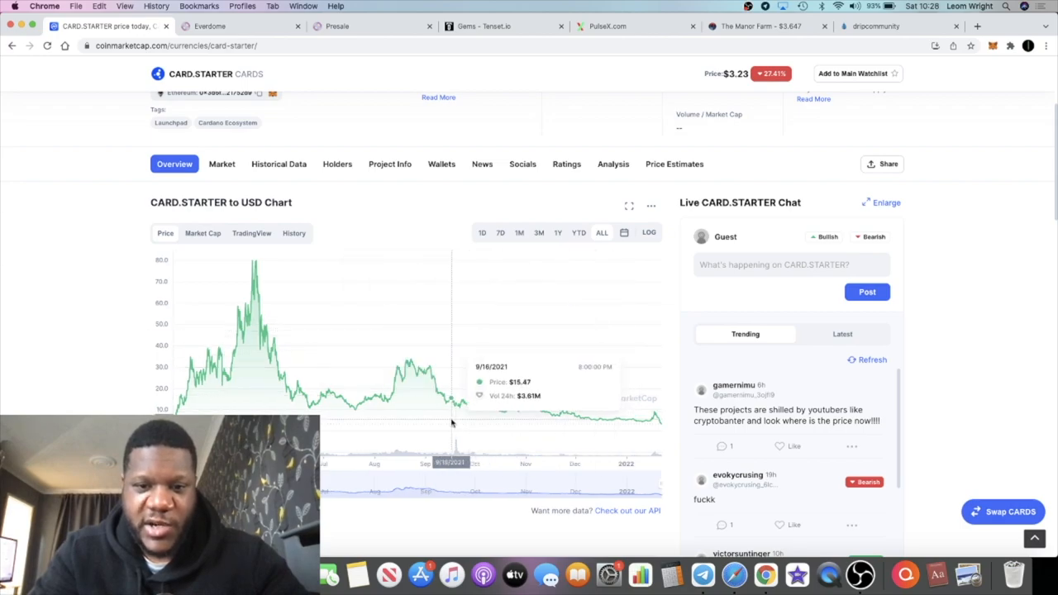
mouse_move(410, 359)
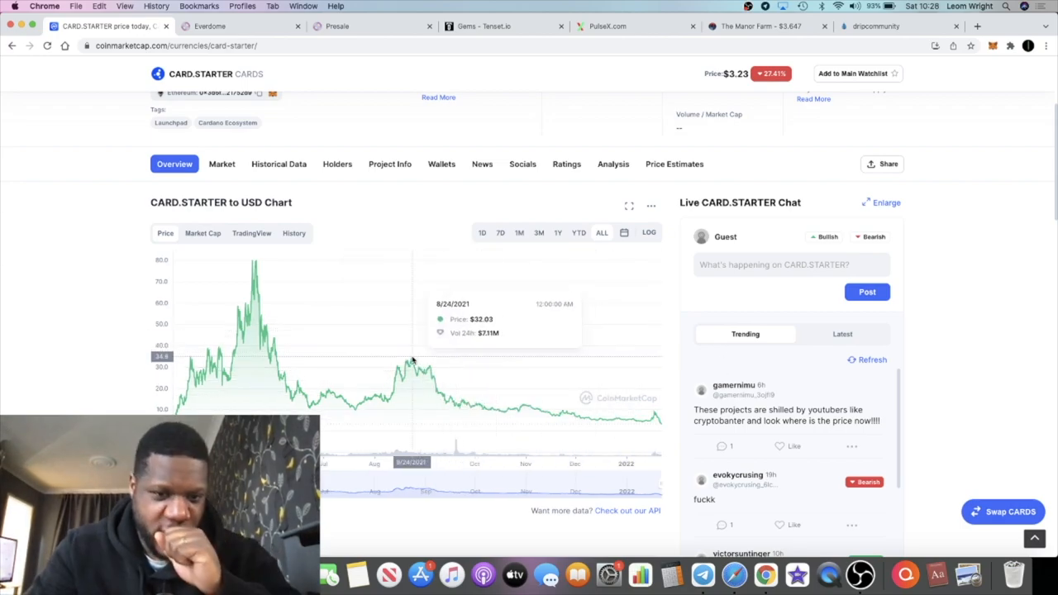
mouse_move(543, 260)
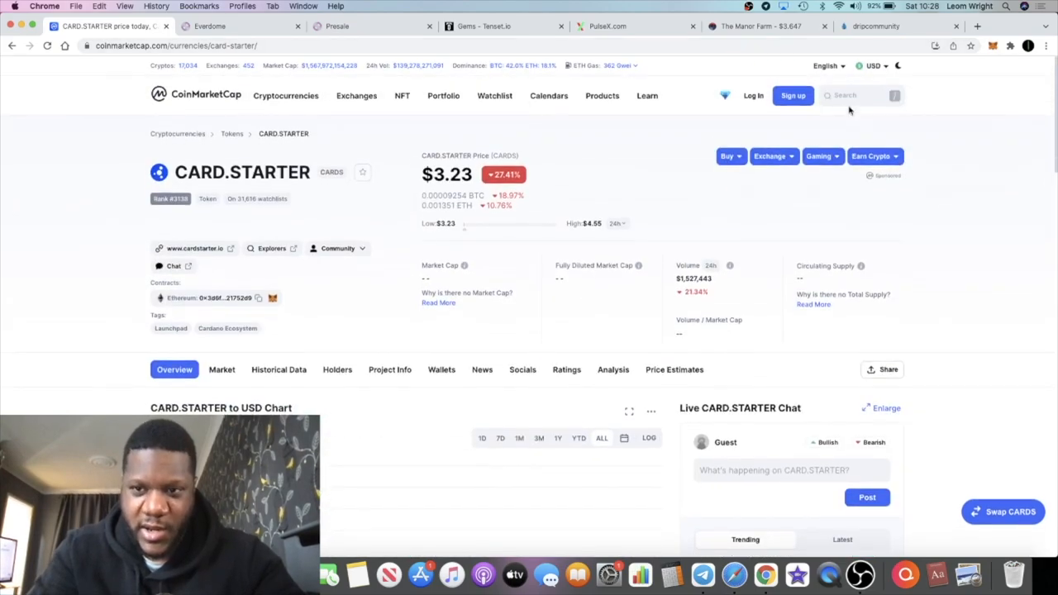
Search 'adap', view ADAPad's price chart and select its market cap figure.
click(861, 95)
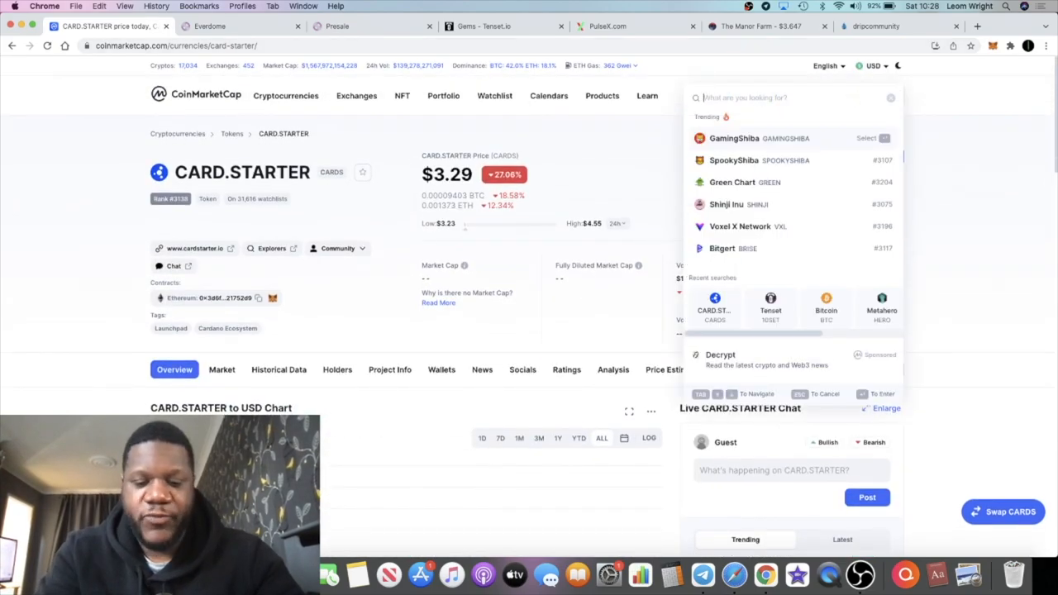
text(adap)
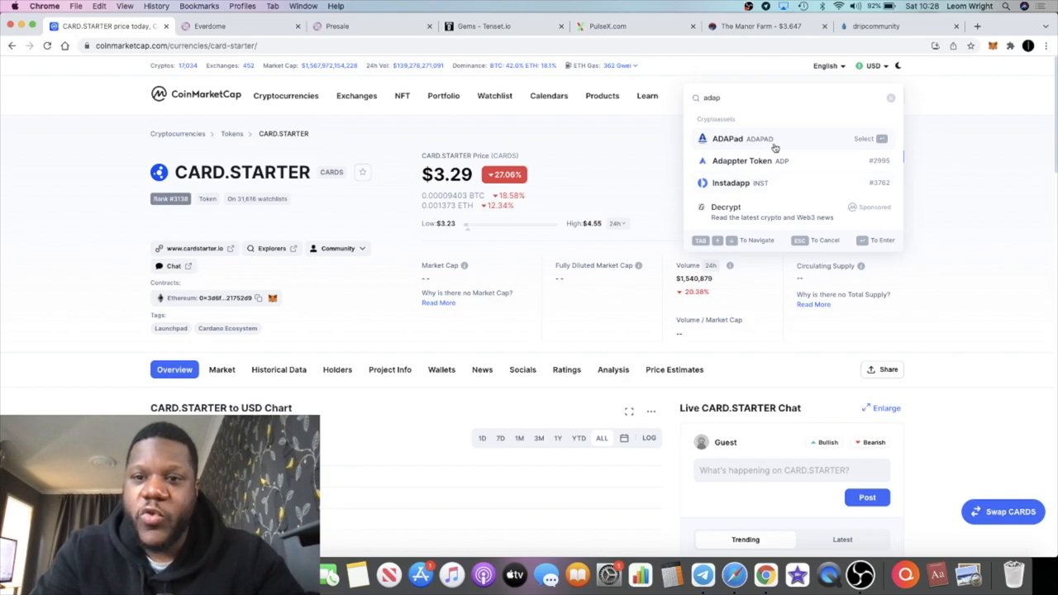
click(727, 138)
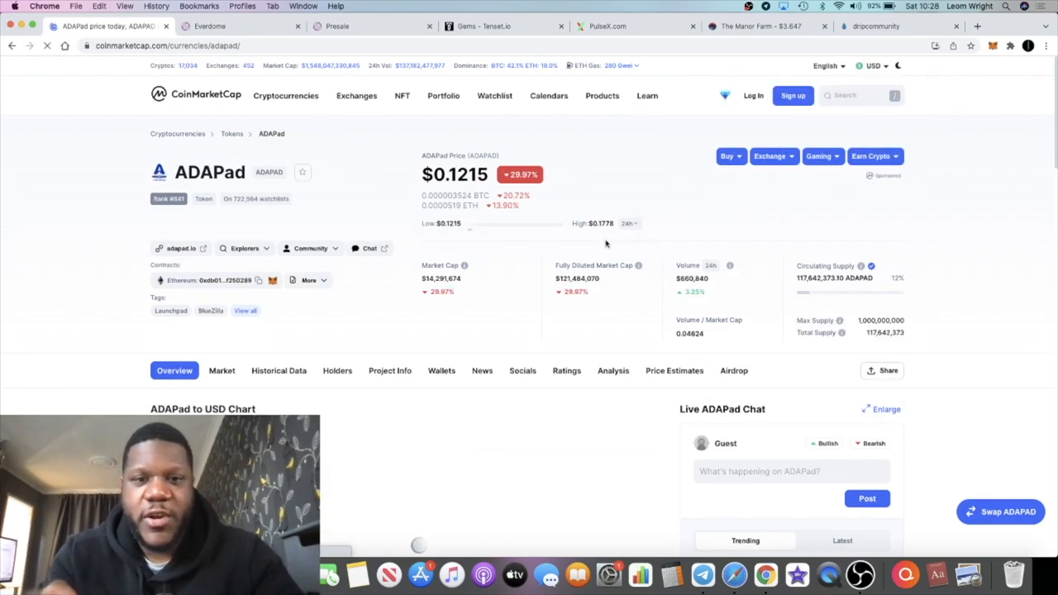
scroll(down, 3)
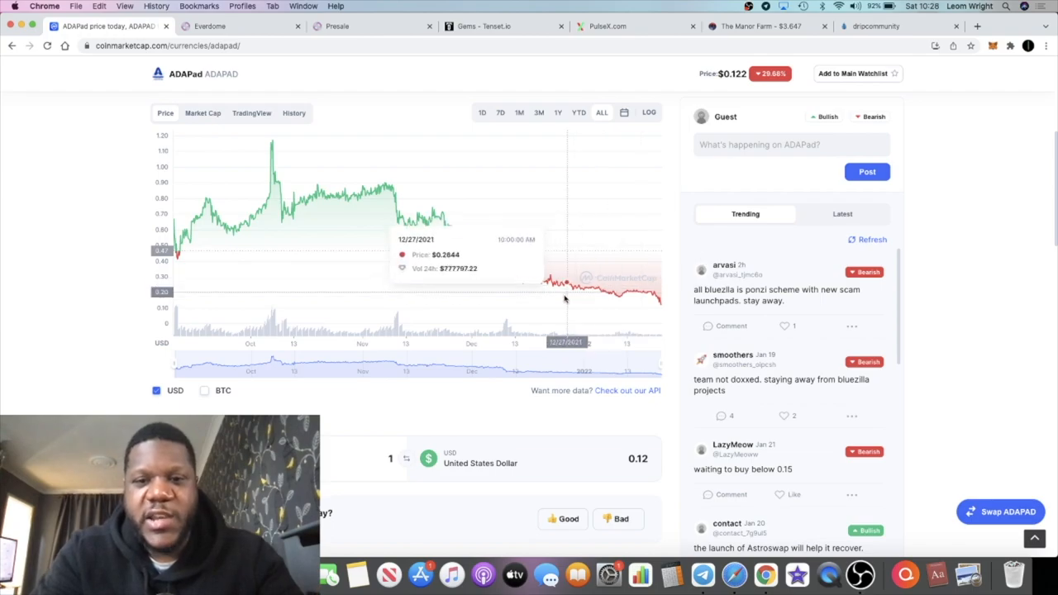
scroll(up, 3)
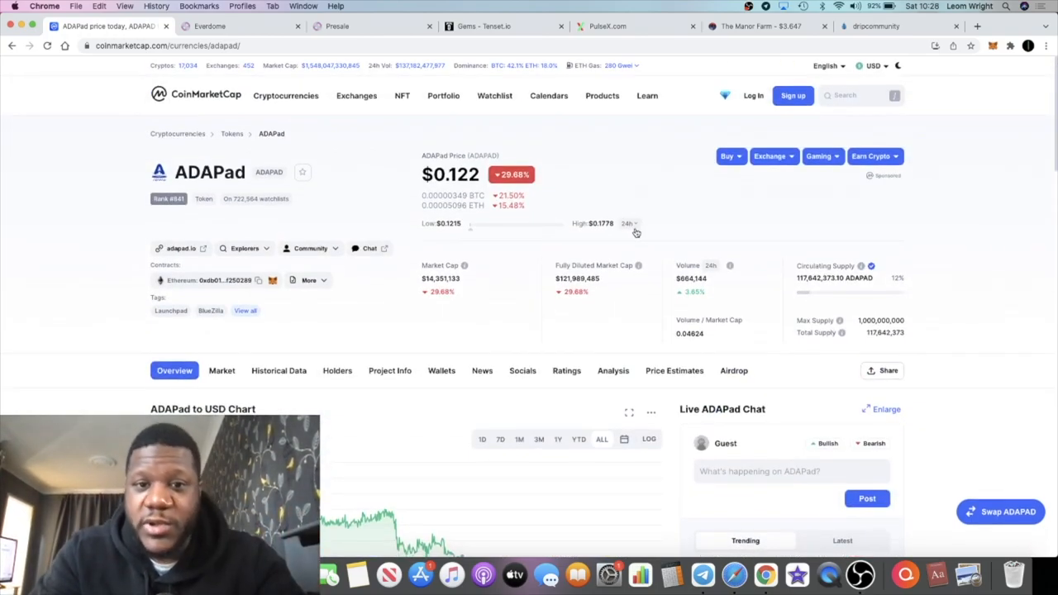
double_click(440, 279)
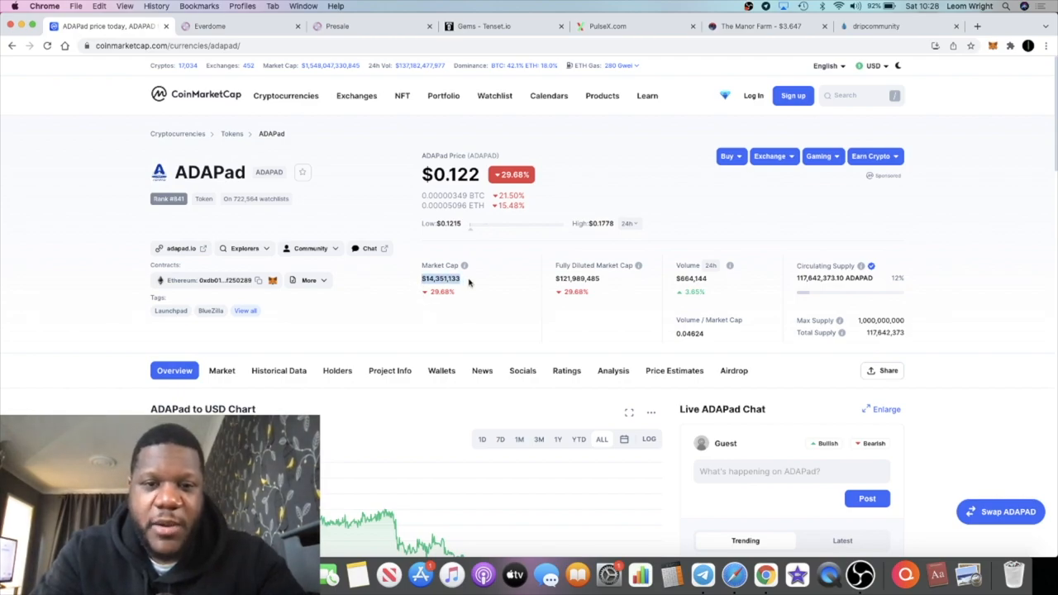
scroll(down, 3)
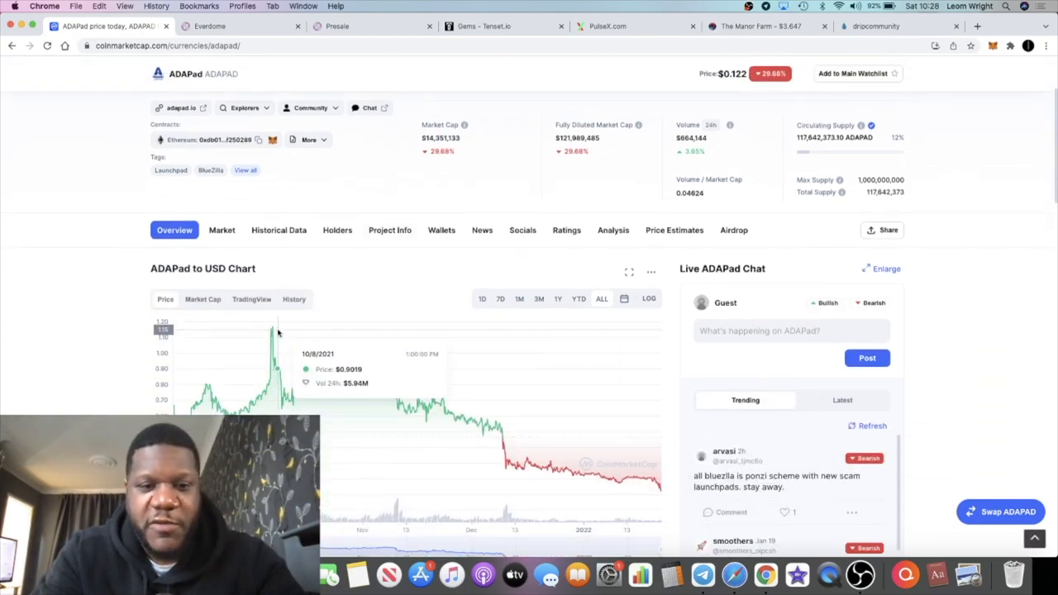
mouse_move(583, 464)
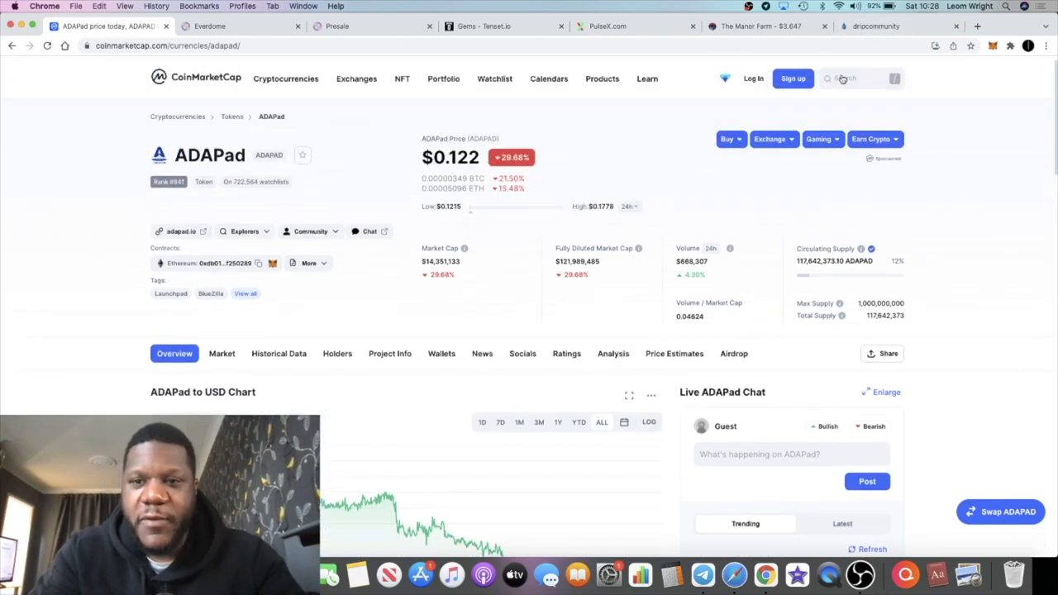
Search 'bsc' to bring up the BSCPAD price page and its chart.
text(bsc)
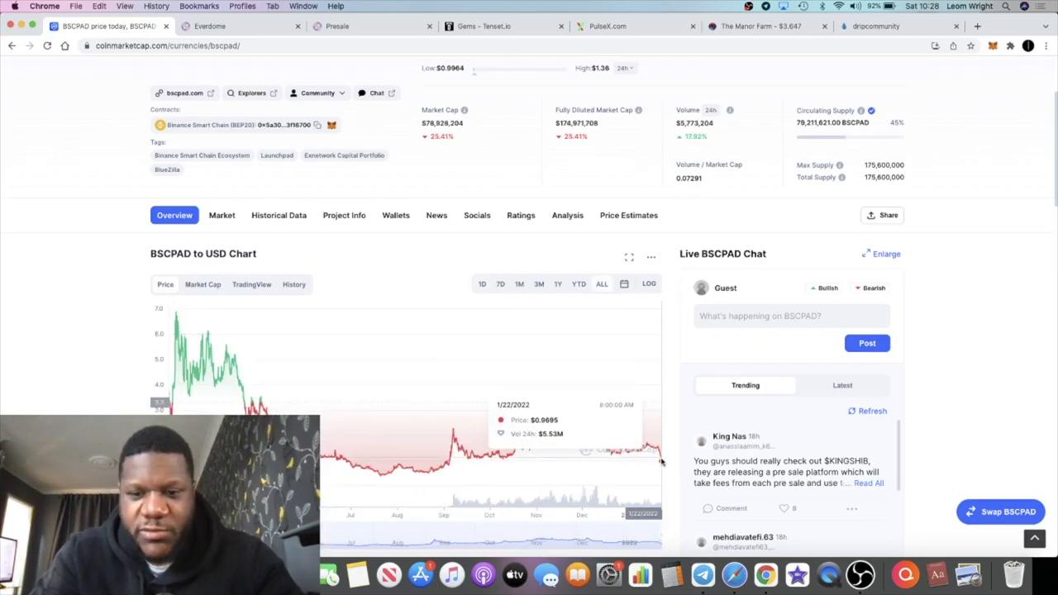
mouse_move(662, 463)
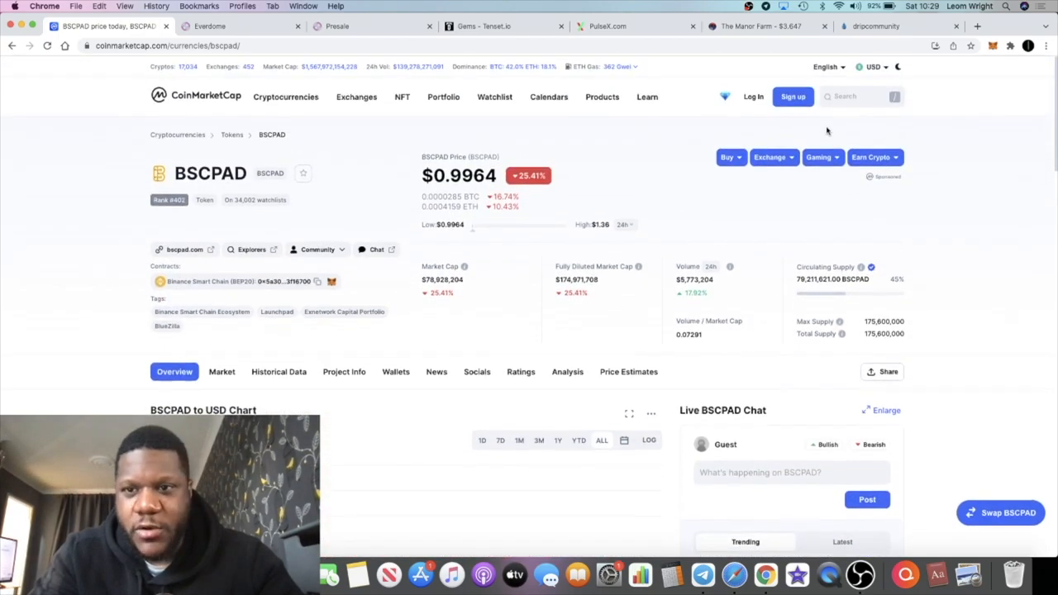
Search 'ftl' for NFTLaunch, then 'vlx' to open VelasPad and view its price chart.
click(860, 97)
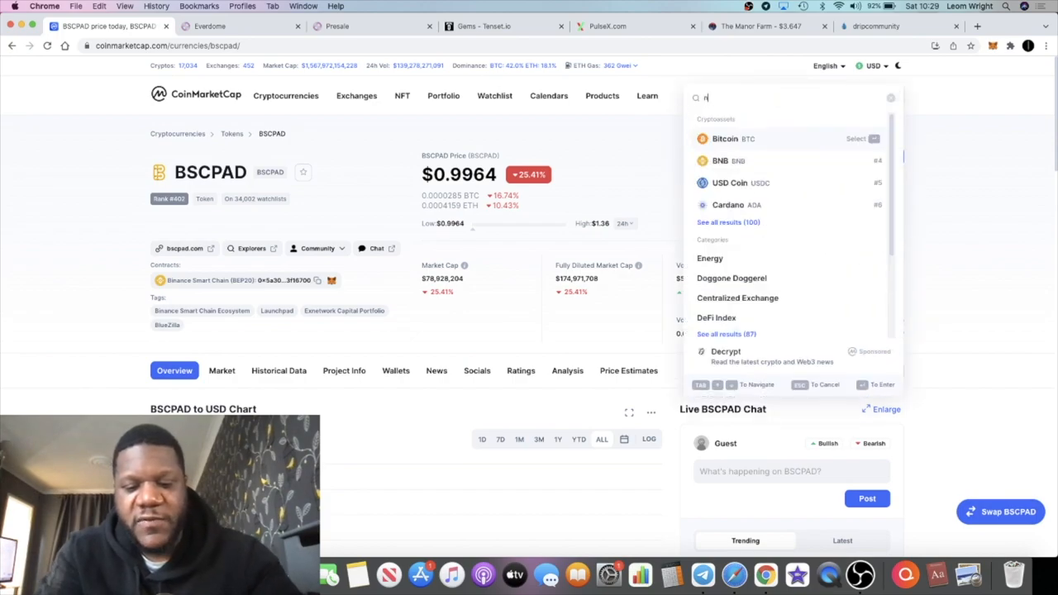
text(ftl)
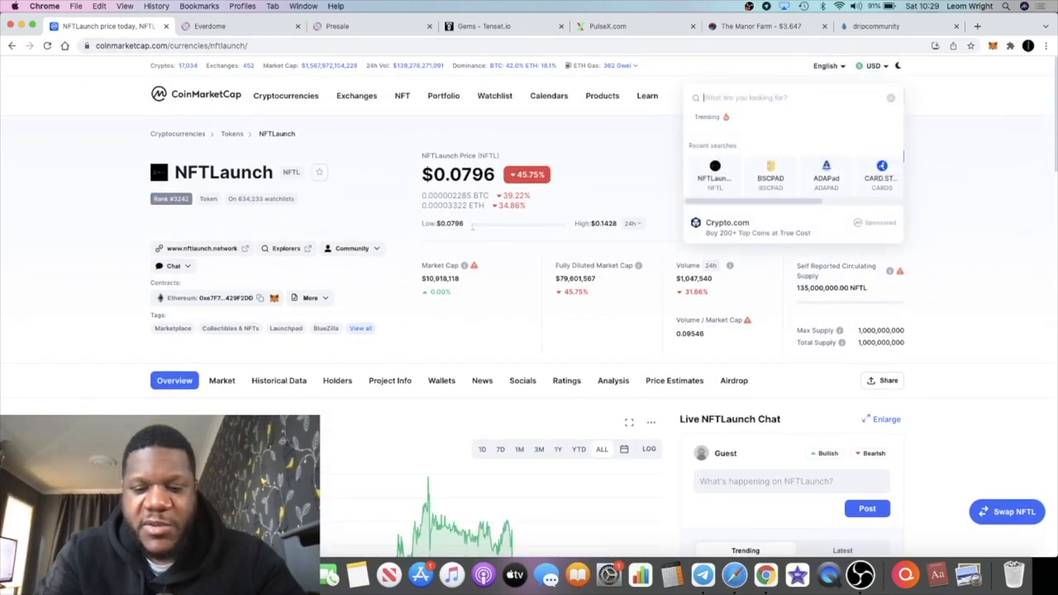
text(vlx)
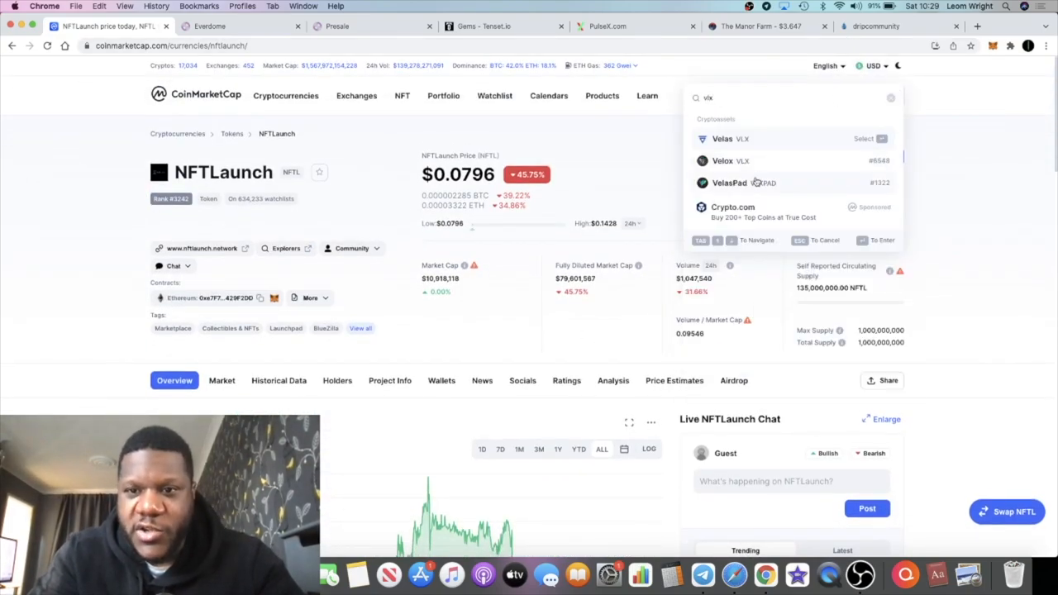
click(727, 182)
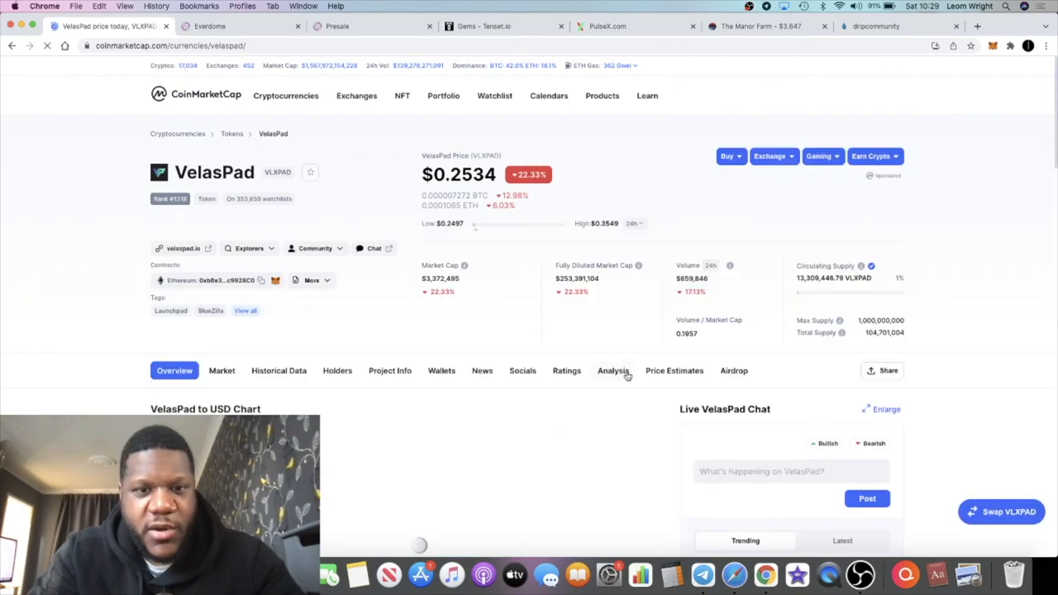
scroll(down, 3)
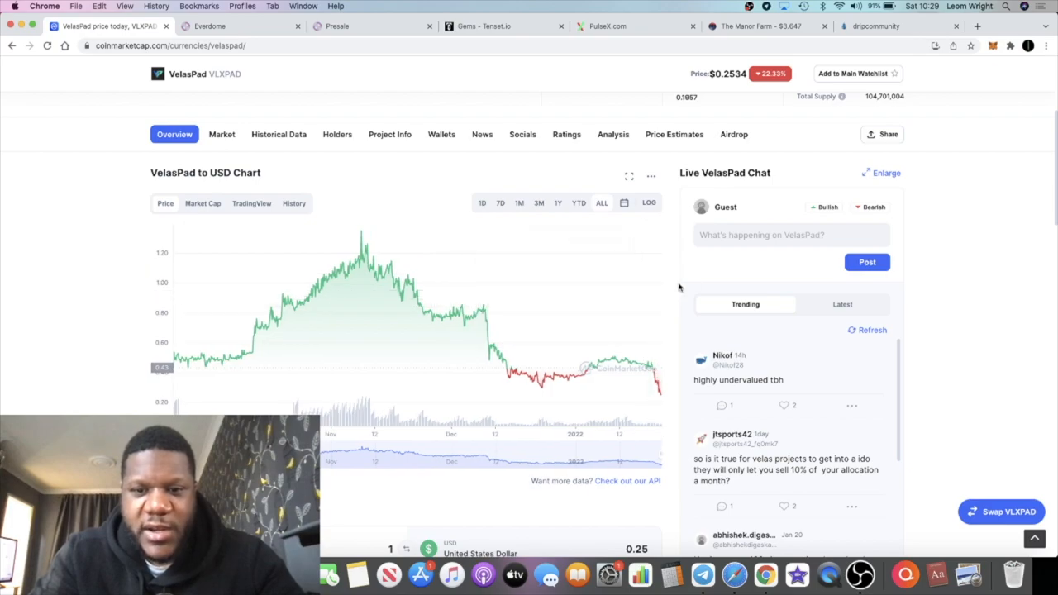
mouse_move(662, 393)
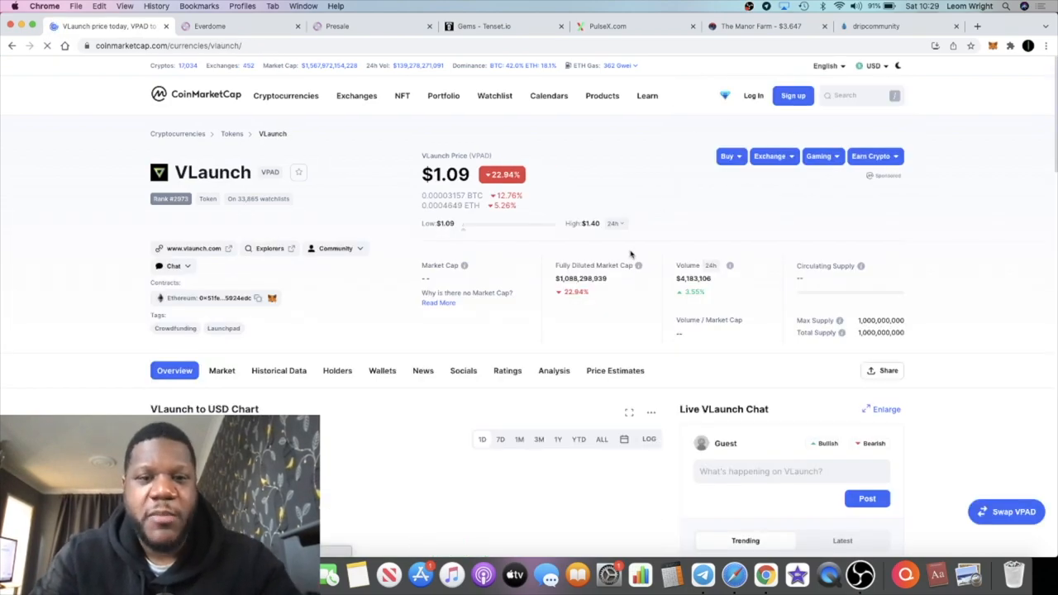
Bring up VLaunch's price page showing its $1.08 price, supply figures and chart.
scroll(down, 3)
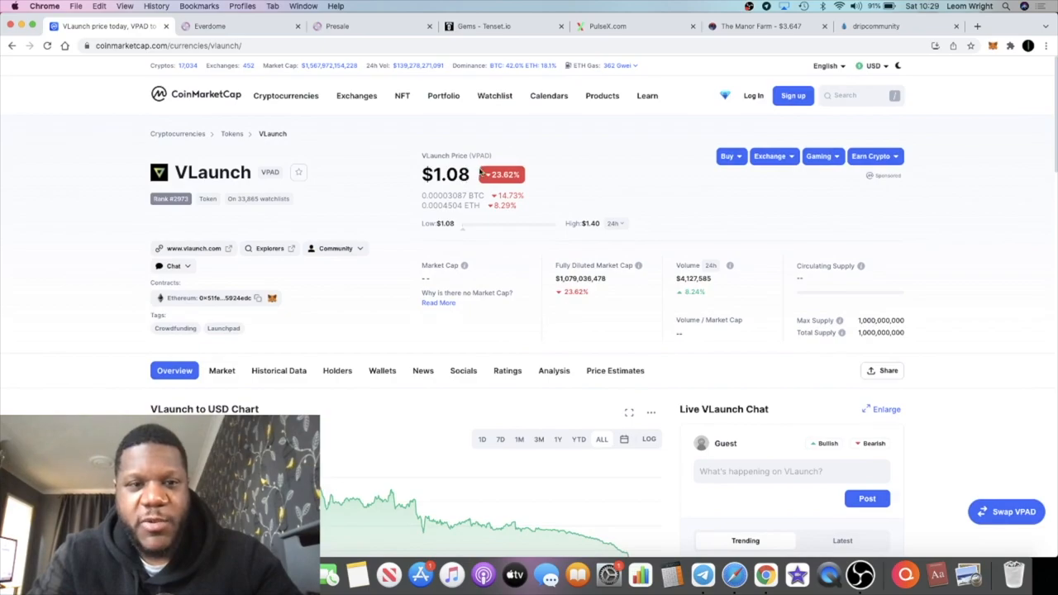
click(335, 248)
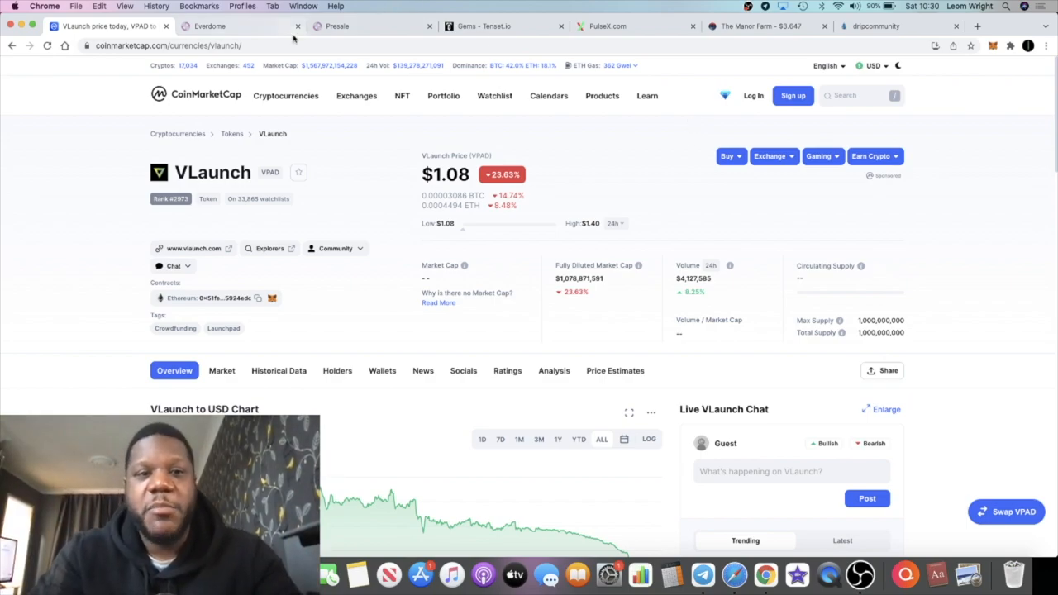
Switch to the Everdome tab and scroll through its token supply breakdown and 2022 roadmap.
click(209, 26)
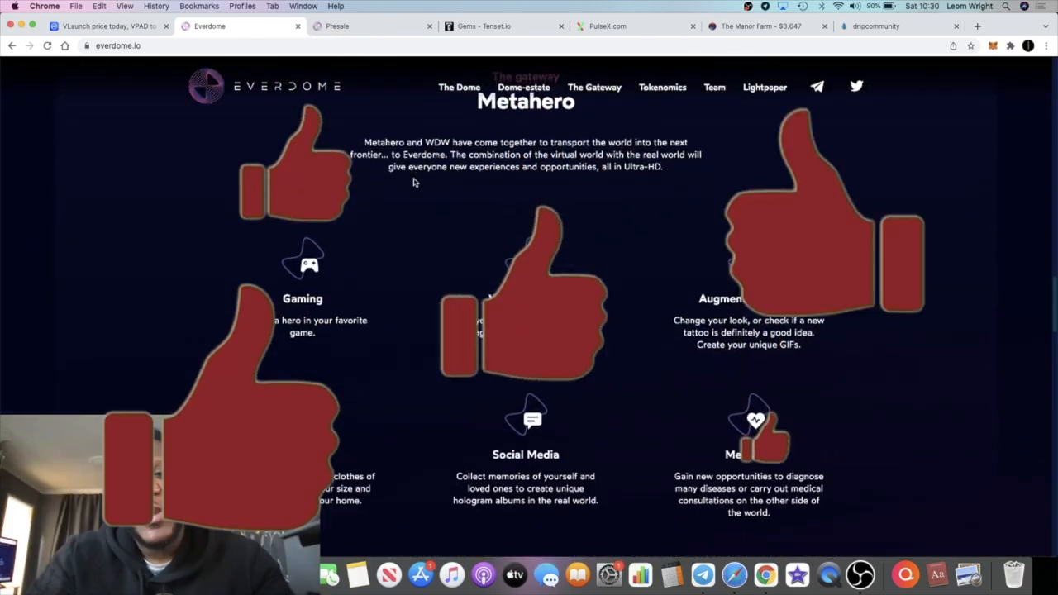
scroll(down, 3)
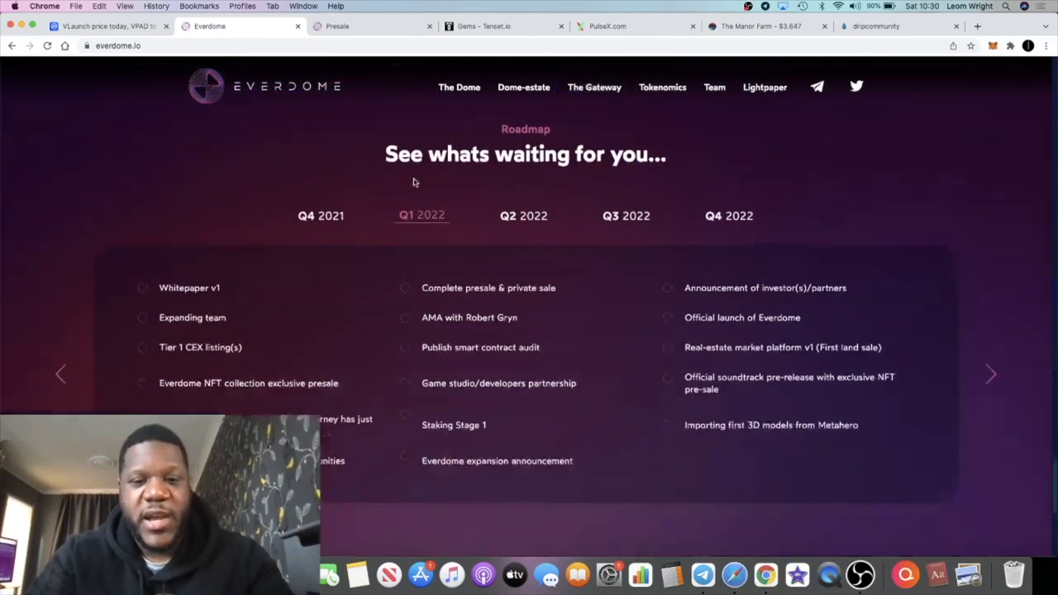
scroll(up, 3)
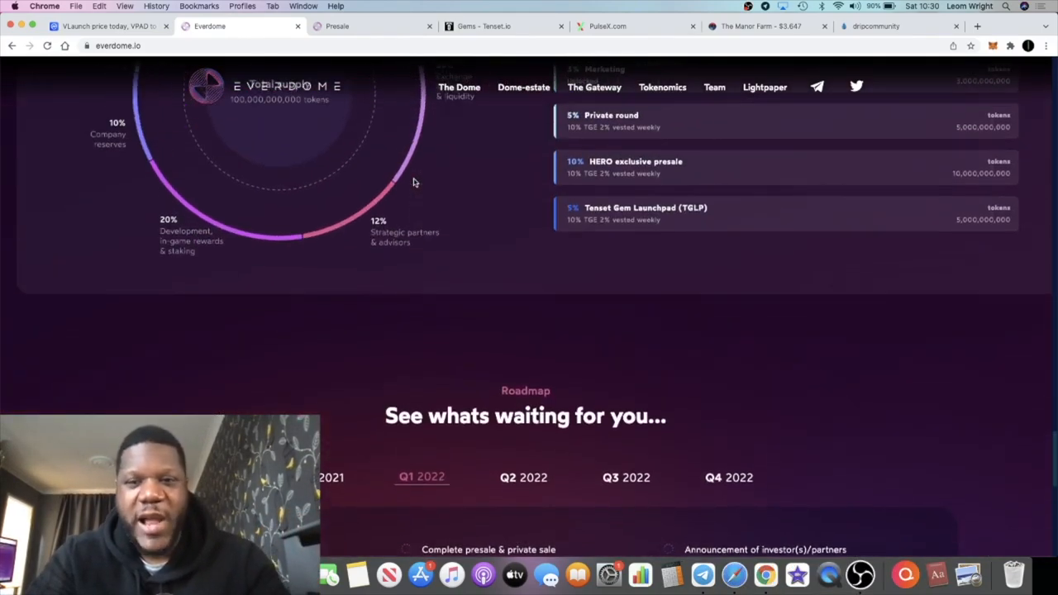
scroll(up, 3)
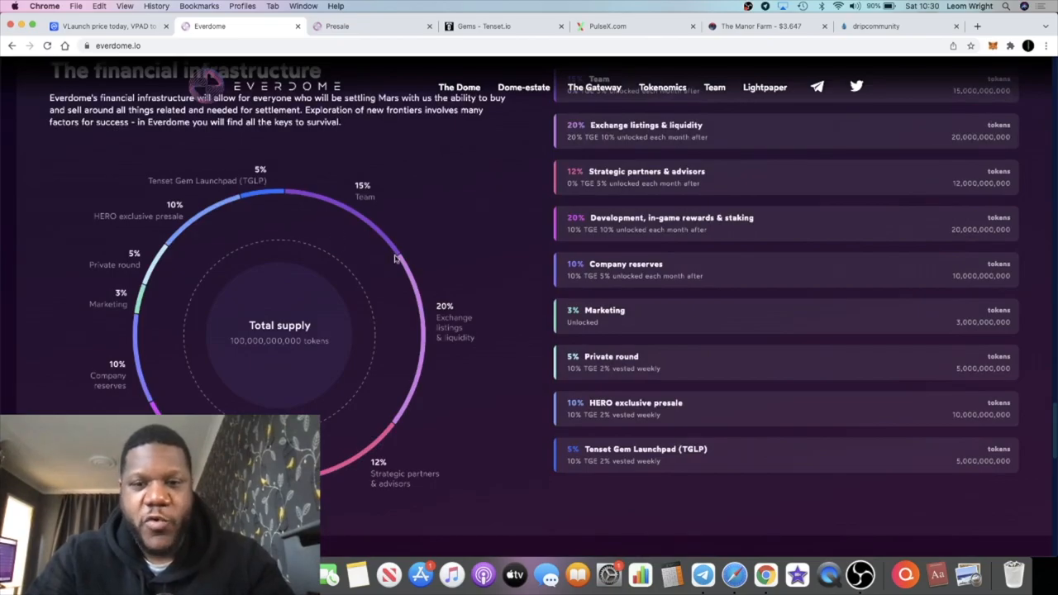
scroll(down, 3)
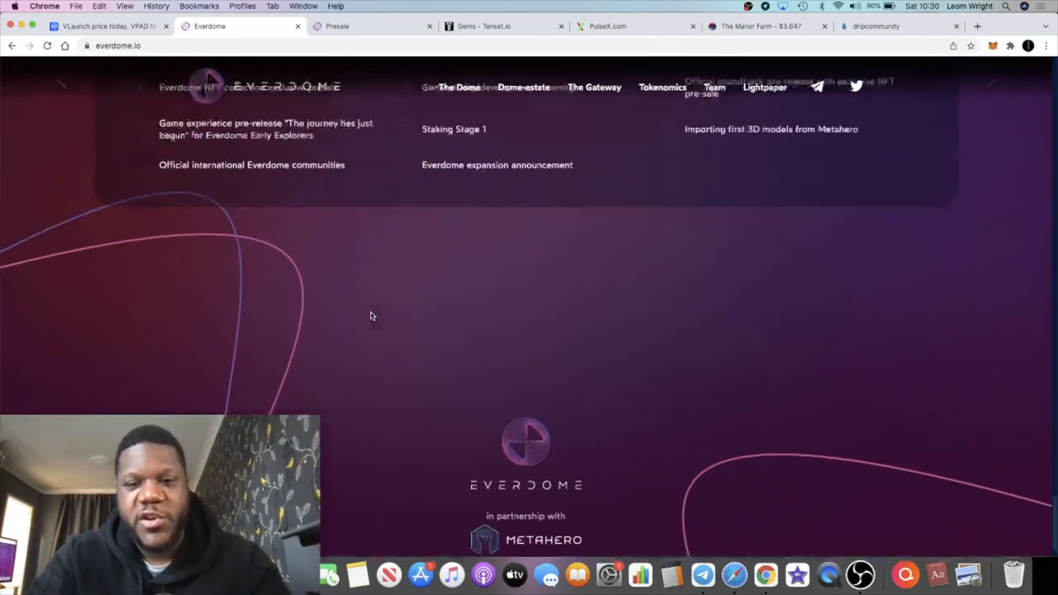